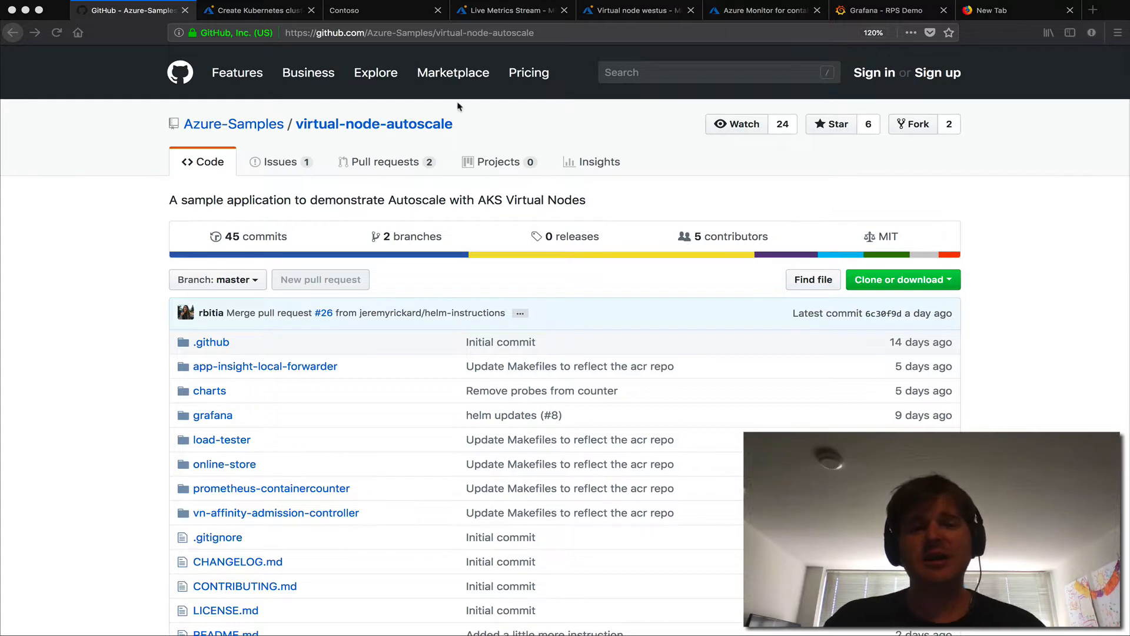
{"action": "mouse_move", "coordinate": [372, 43]}
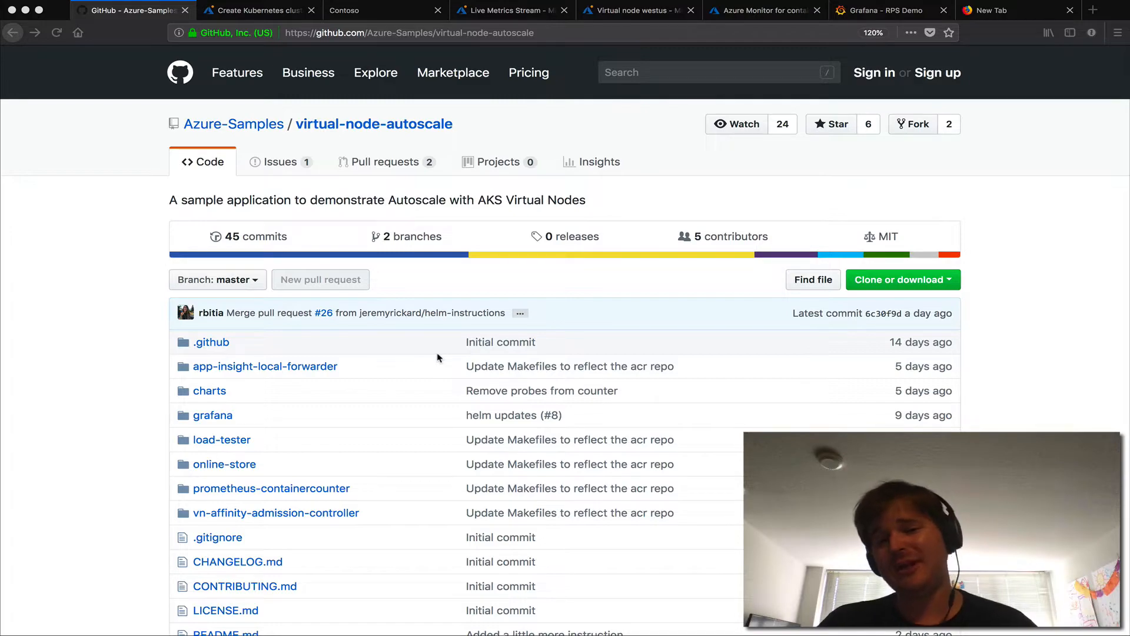
Show the Grafana RPS Demo dashboard with requests per second, response time and running pods.
{"action": "scroll", "scroll_direction": "down", "scroll_amount": 3}
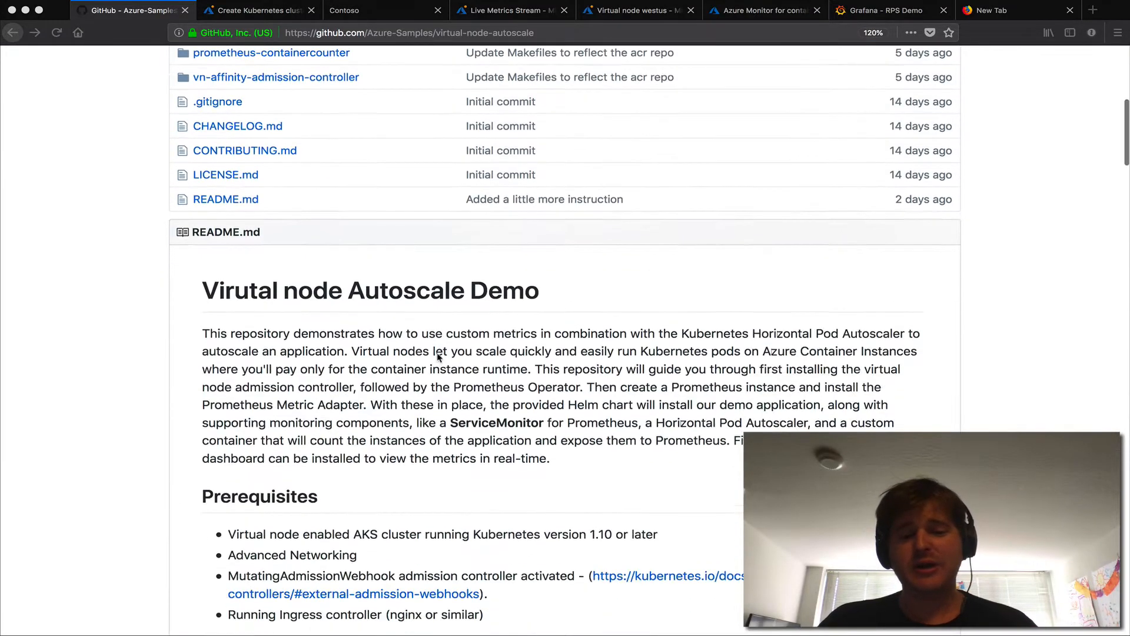
{"action": "scroll", "scroll_direction": "down", "scroll_amount": 3}
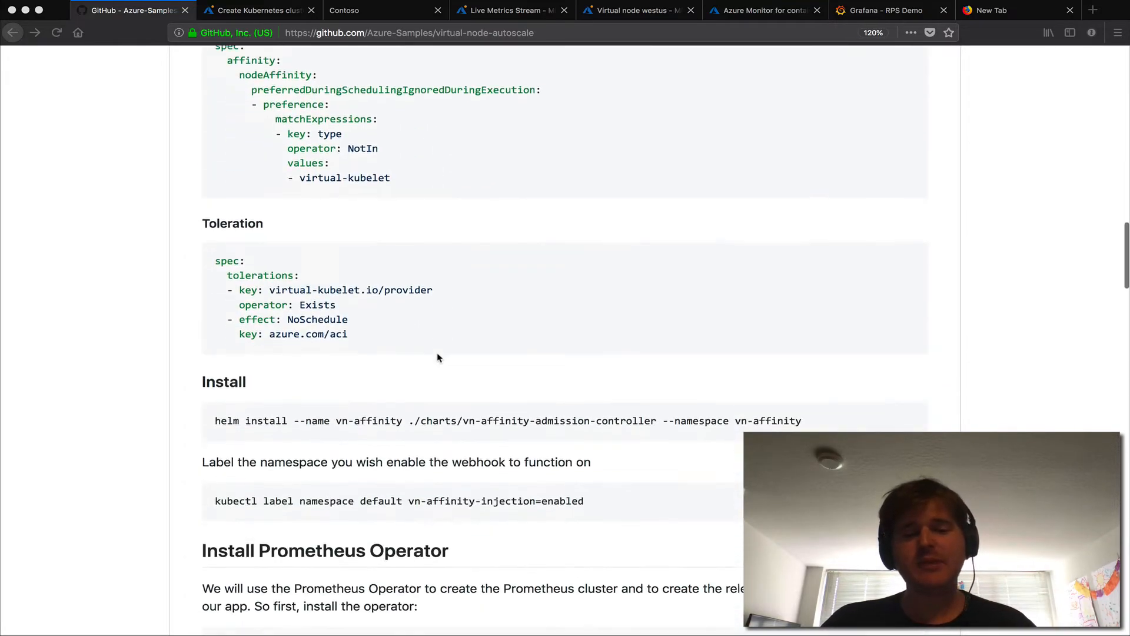
{"action": "scroll", "scroll_direction": "down", "scroll_amount": 3}
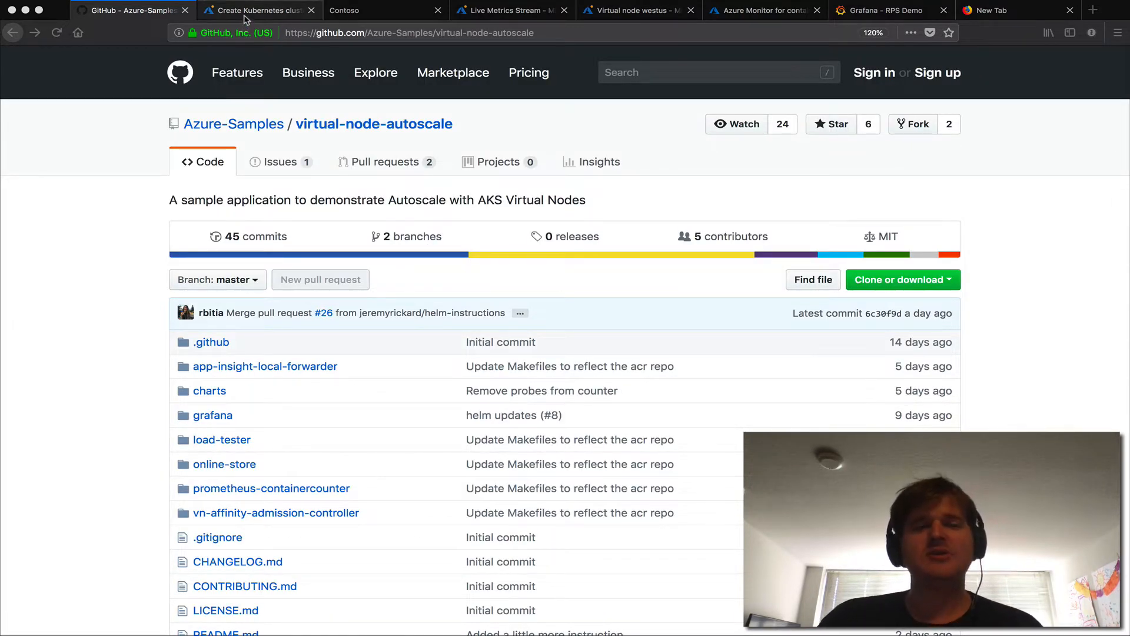
{"action": "left_click", "coordinate": [1017, 10]}
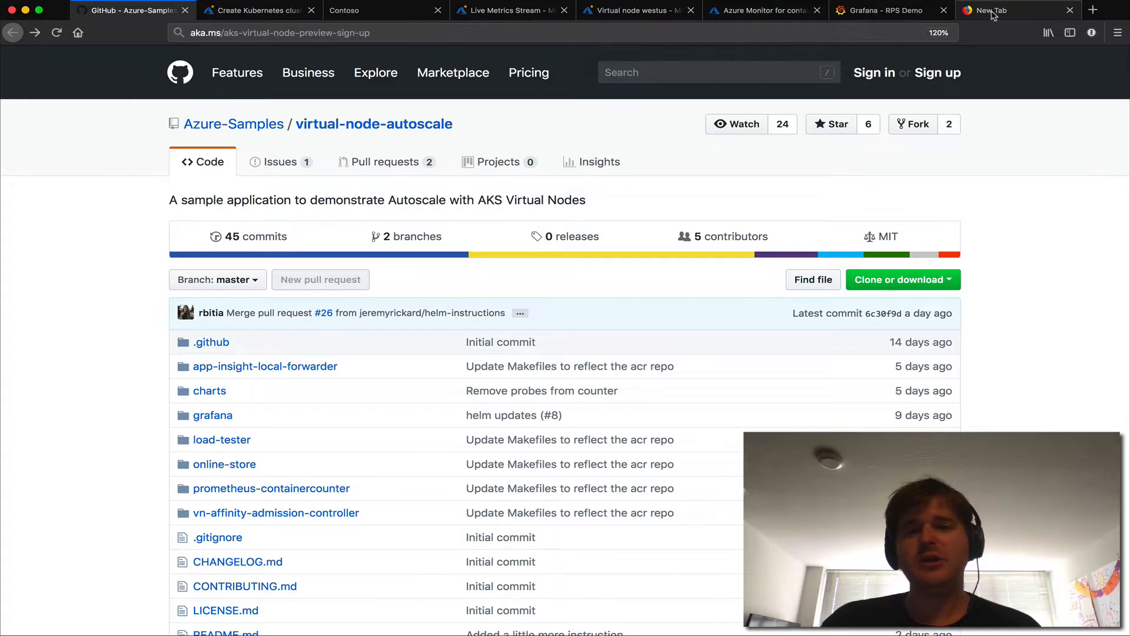
{"action": "left_click", "coordinate": [995, 10]}
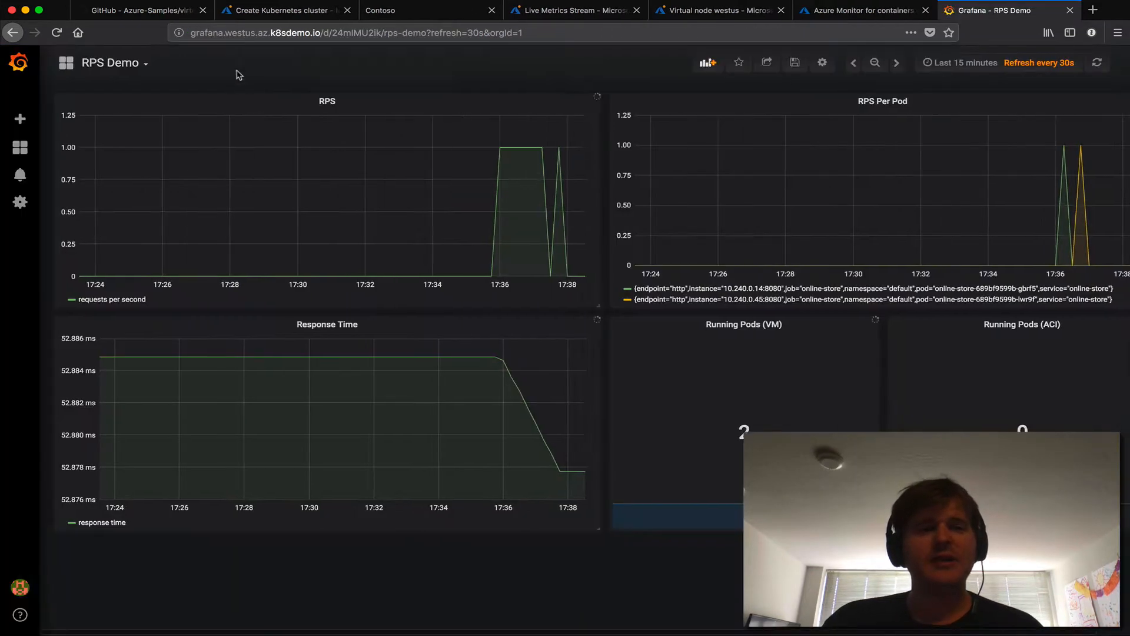
Review the cluster form's Scale section, keeping West Europe, and point out Virtual nodes (preview).
{"action": "left_click", "coordinate": [282, 10]}
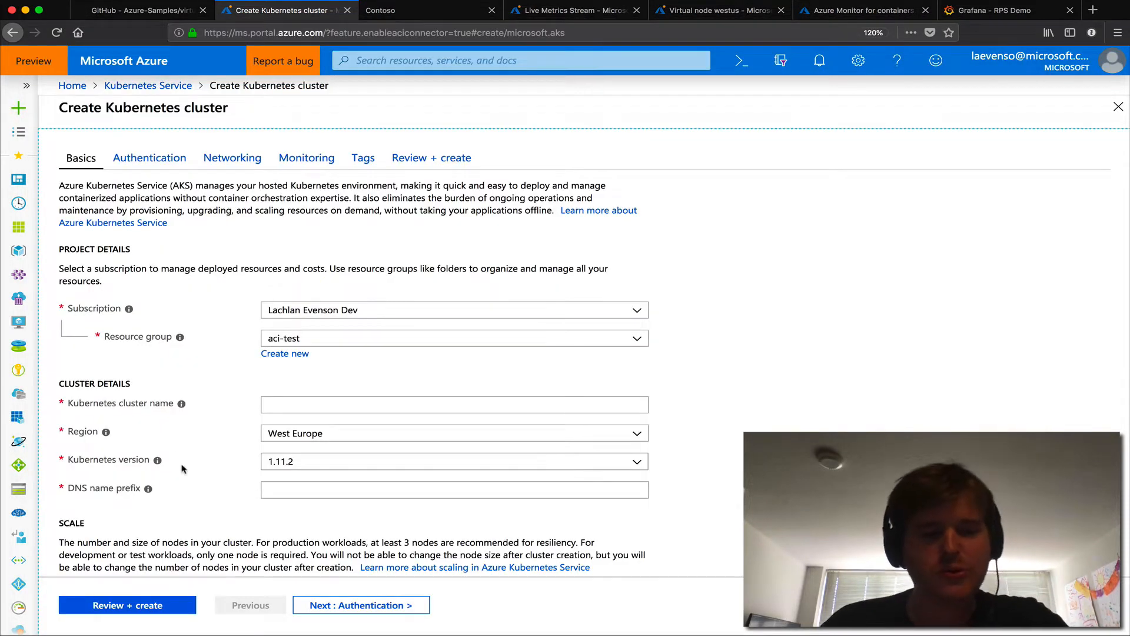
{"action": "mouse_move", "coordinate": [245, 259]}
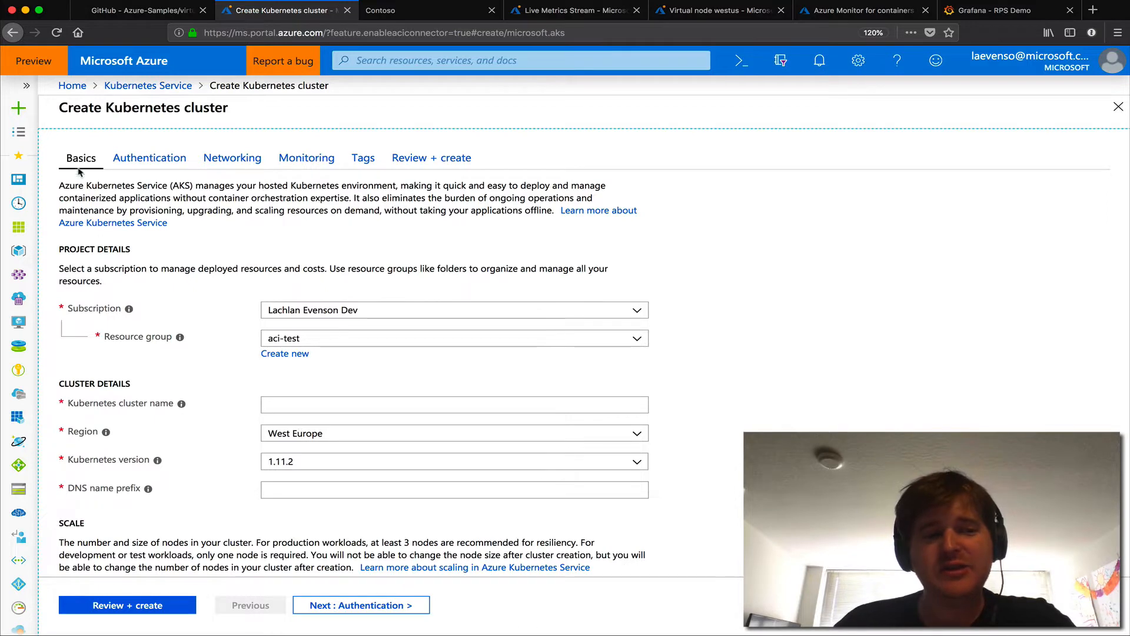
{"action": "mouse_move", "coordinate": [356, 454]}
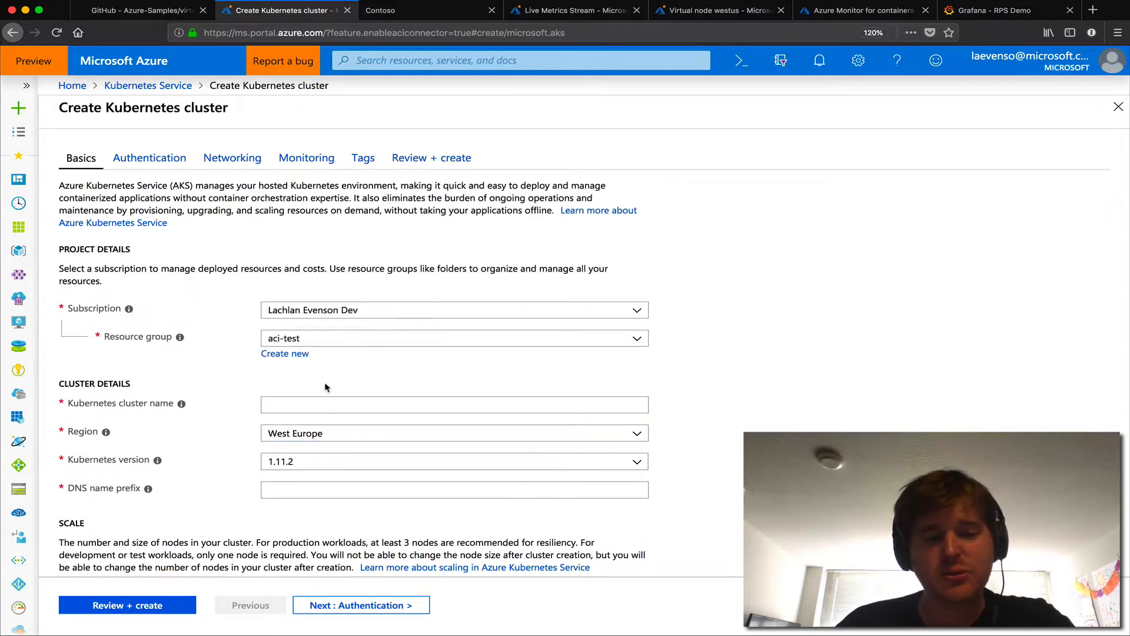
{"action": "scroll", "scroll_direction": "down", "scroll_amount": 3}
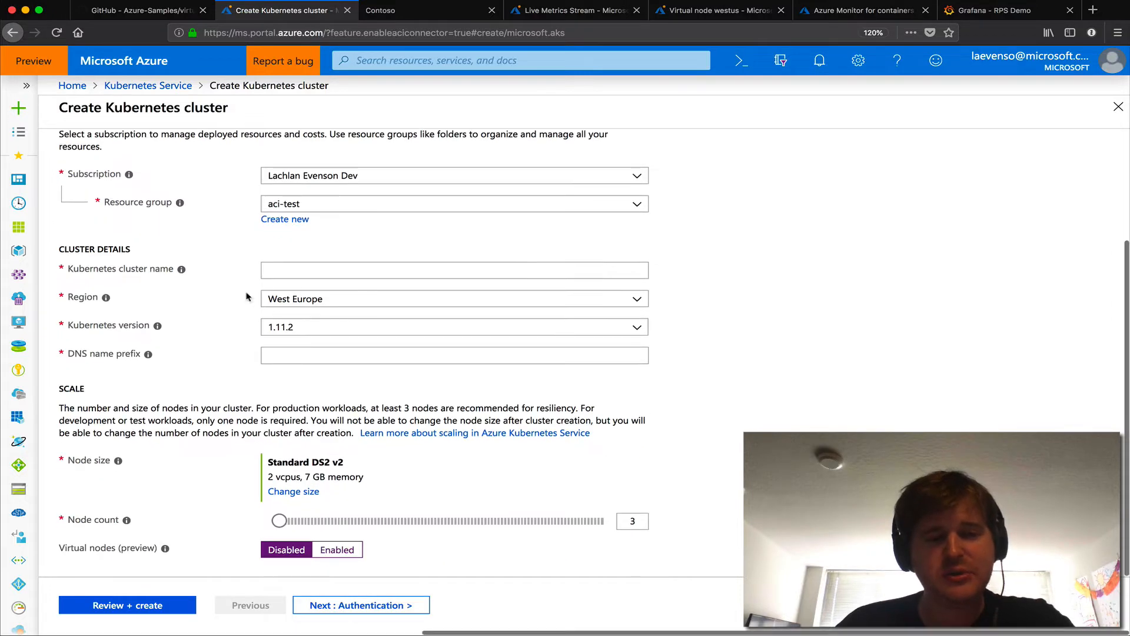
{"action": "left_click", "coordinate": [453, 298]}
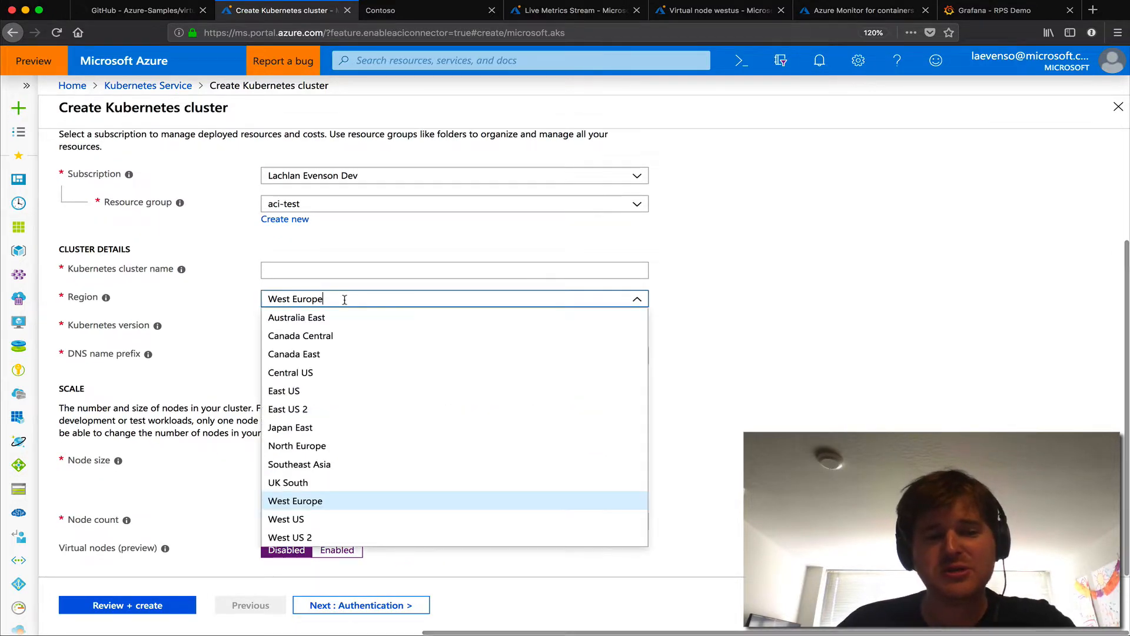
{"action": "left_click", "coordinate": [295, 500]}
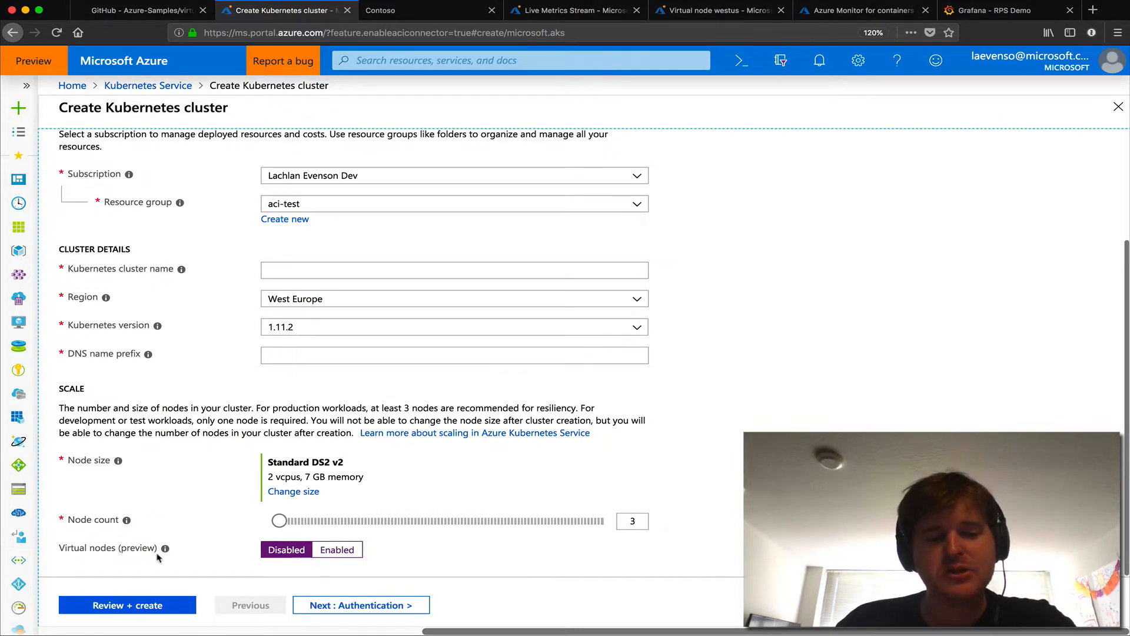
{"action": "left_click", "coordinate": [337, 549]}
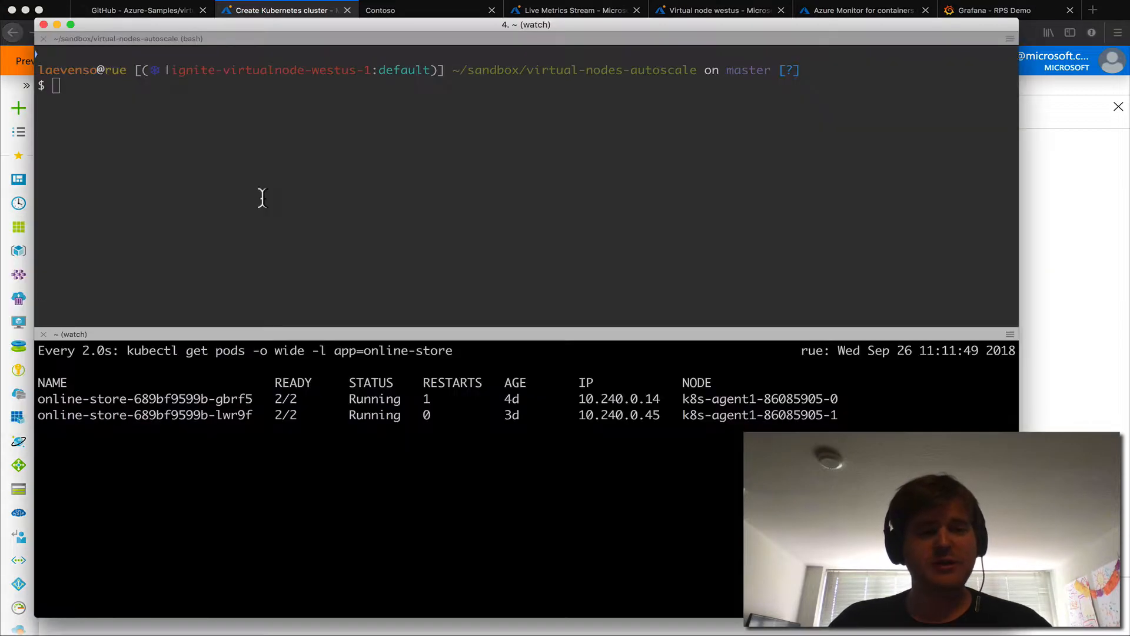
Run kubectl get nodes to show the virtual-kubelet ACI connector node, then type describe node.
{"action": "type", "text": "kubectl get nodes"}
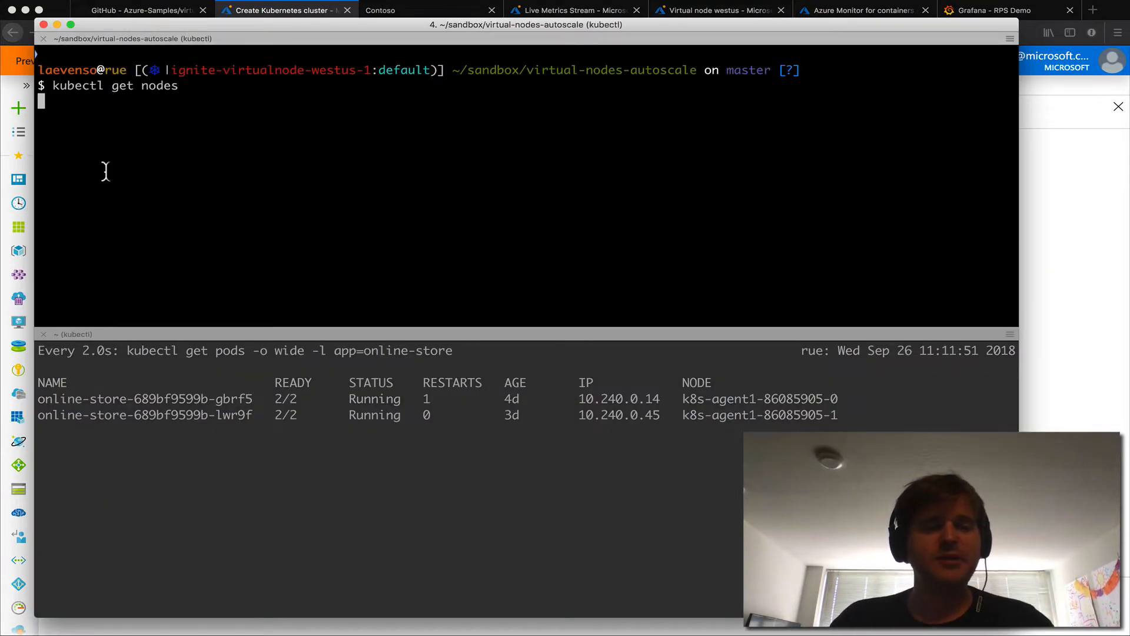
{"action": "key", "text": "Return"}
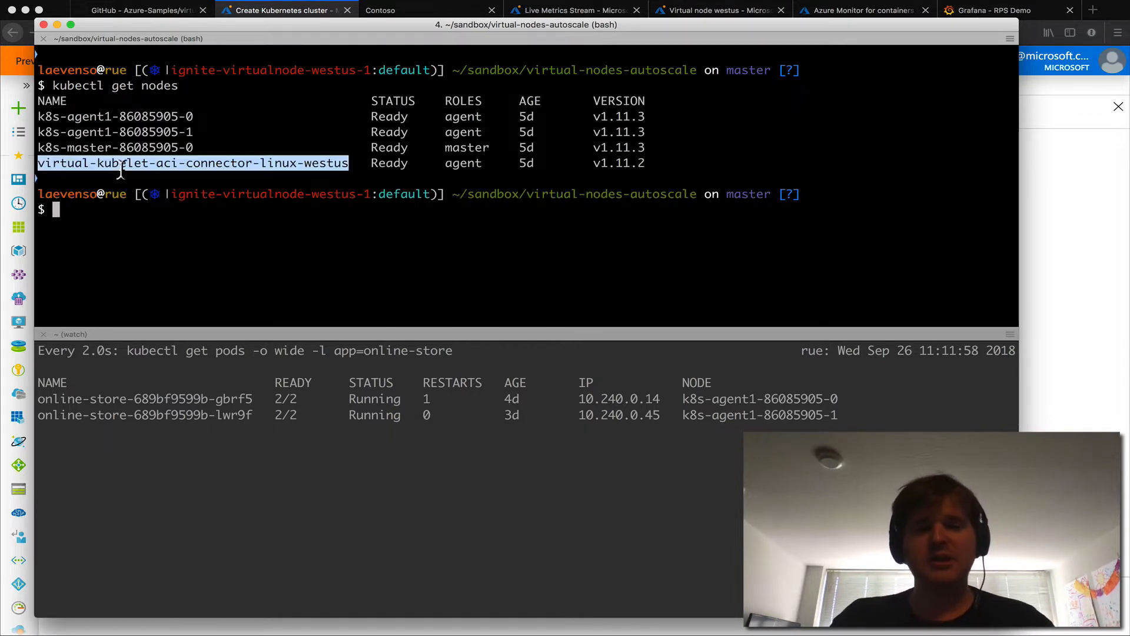
{"action": "type", "text": "kubectl"}
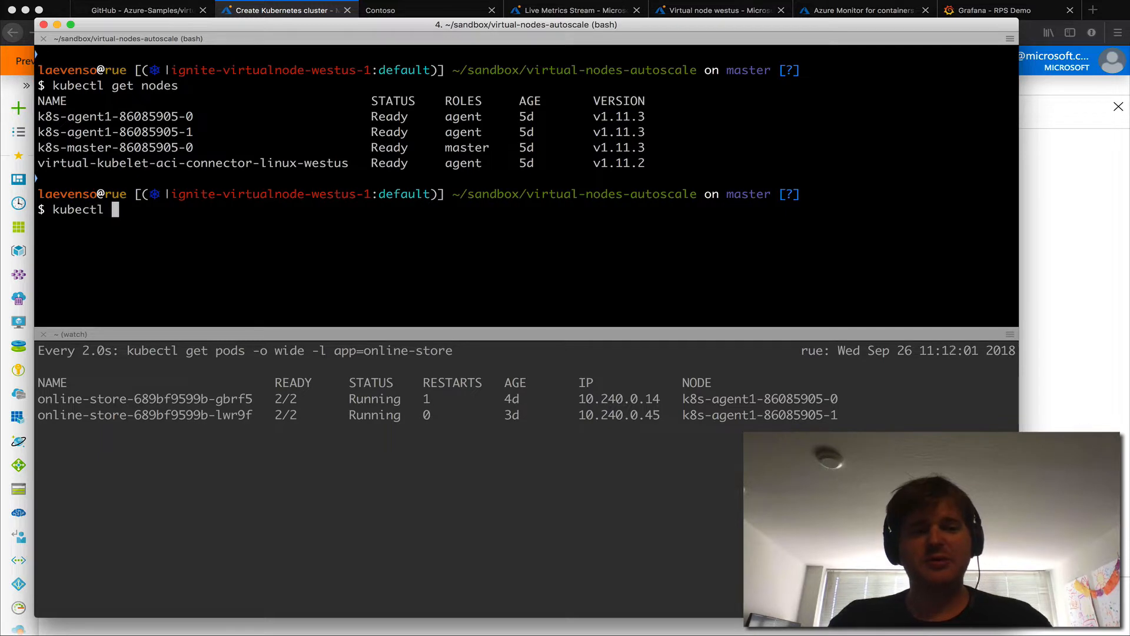
{"action": "type", "text": "describe node"}
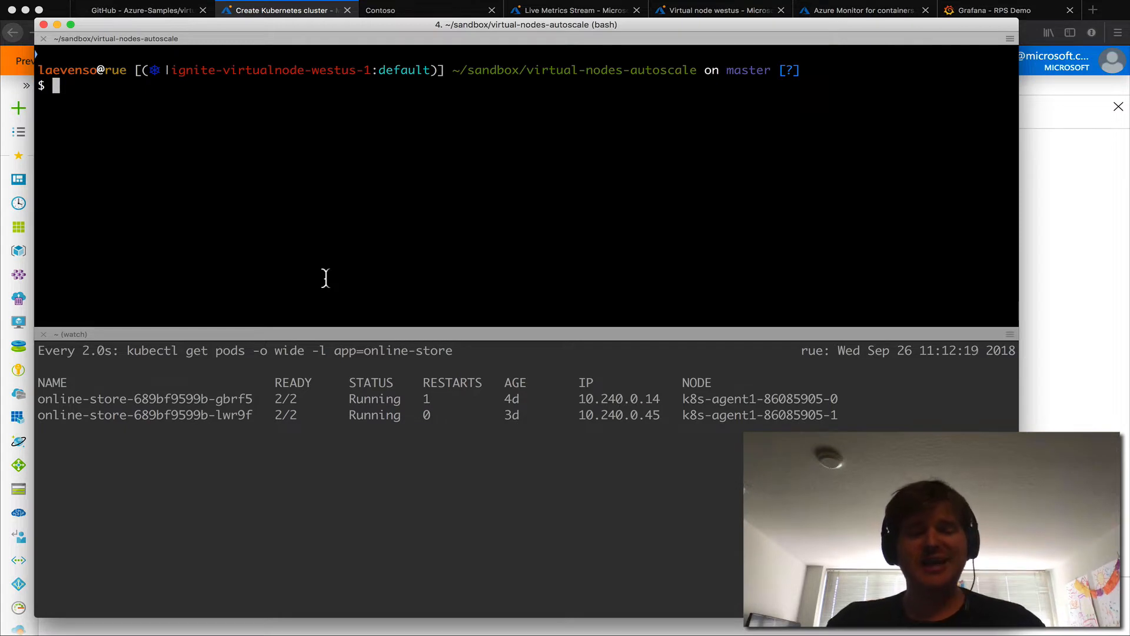
{"action": "type", "text": "kubectl get nodes"}
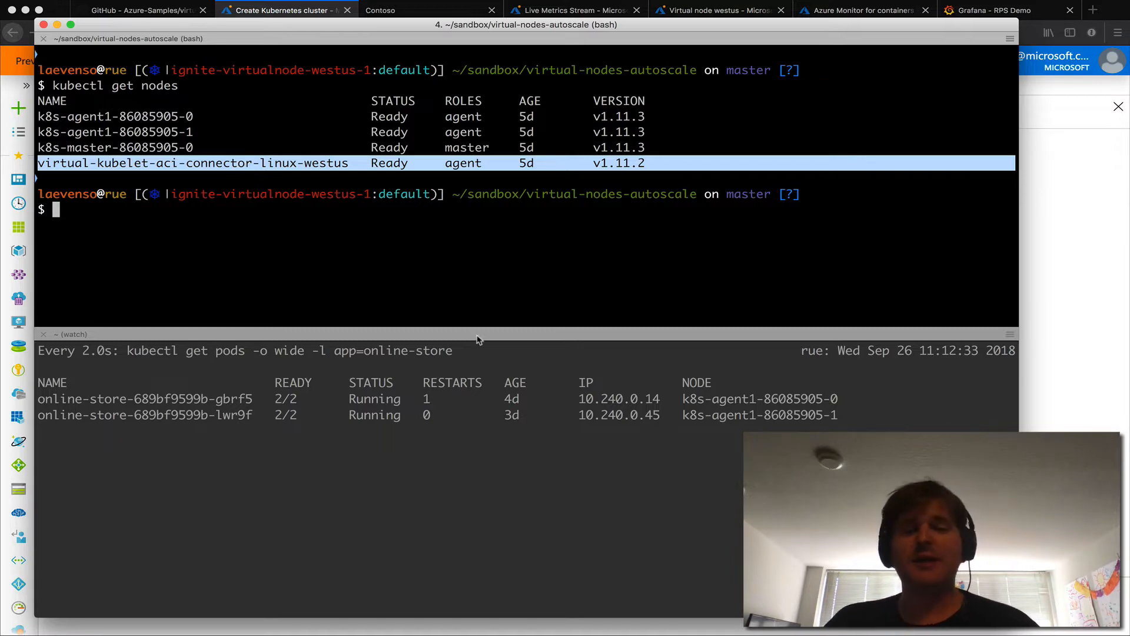
{"action": "left_click", "coordinate": [285, 9]}
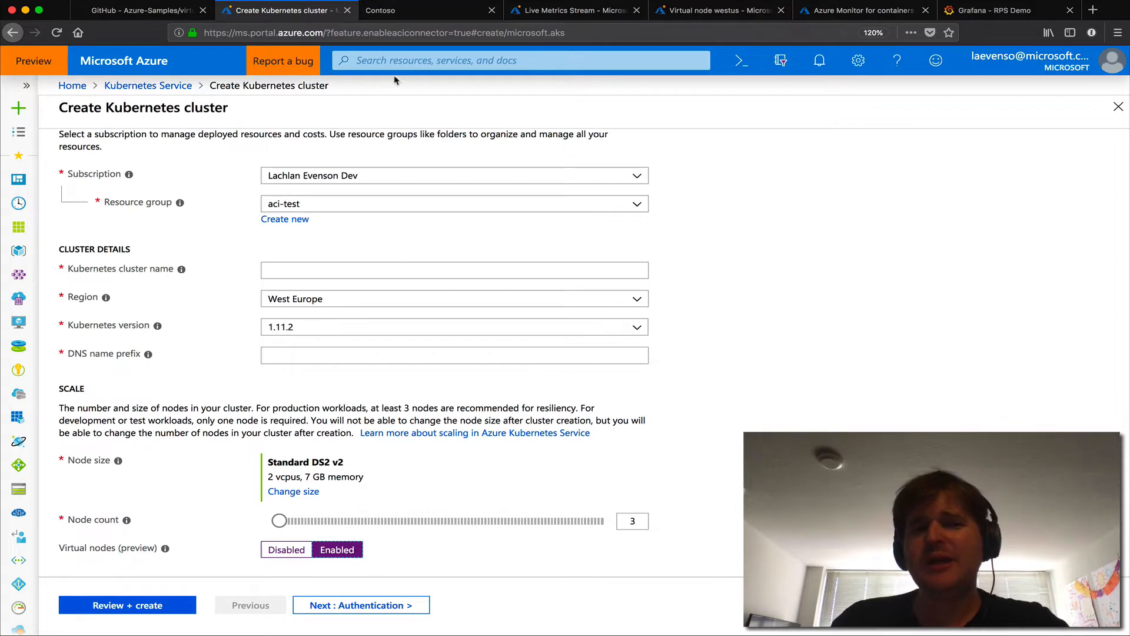
{"action": "left_click", "coordinate": [427, 10]}
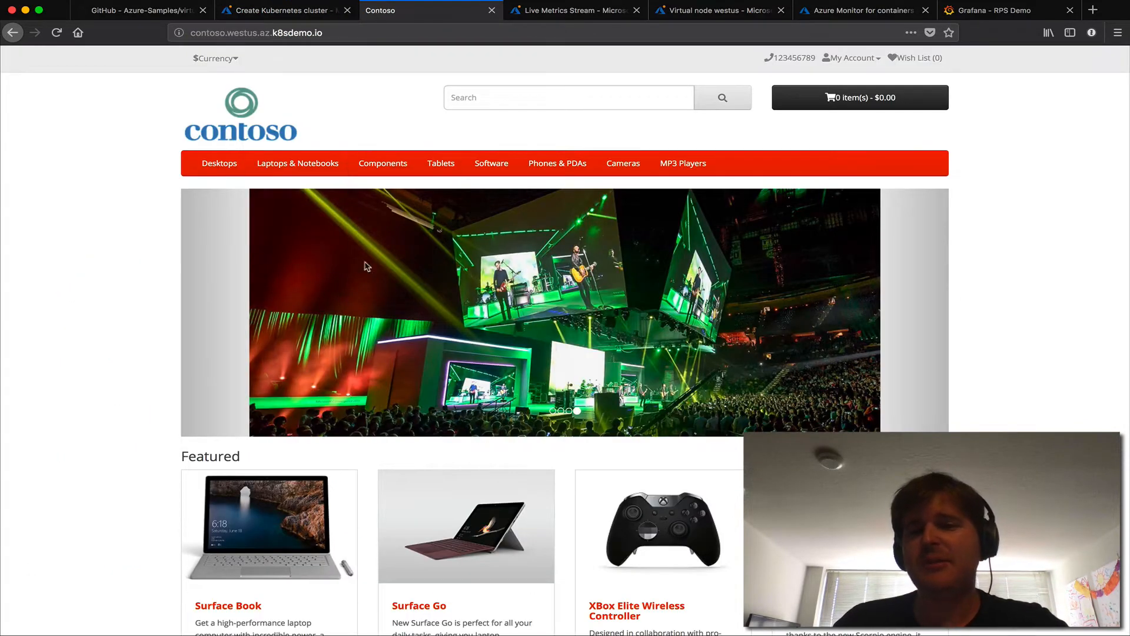
{"action": "mouse_move", "coordinate": [33, 468]}
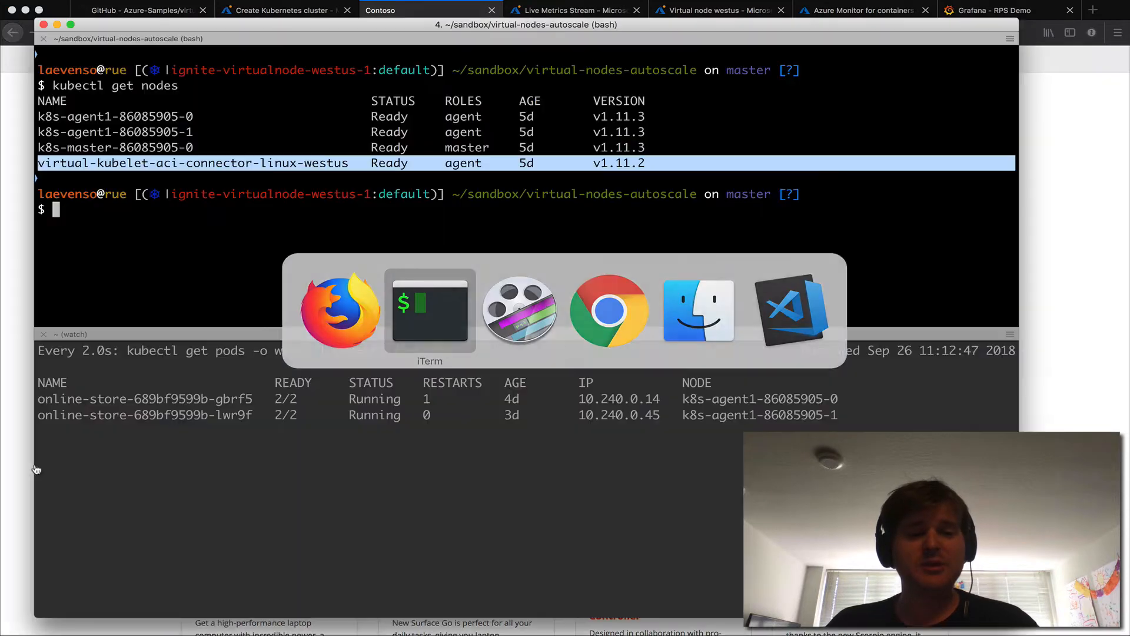
Run 'kubectl create -f load-tester/loadtest-job.yaml' to launch the load-test job.
{"action": "type", "text": "kubectl"}
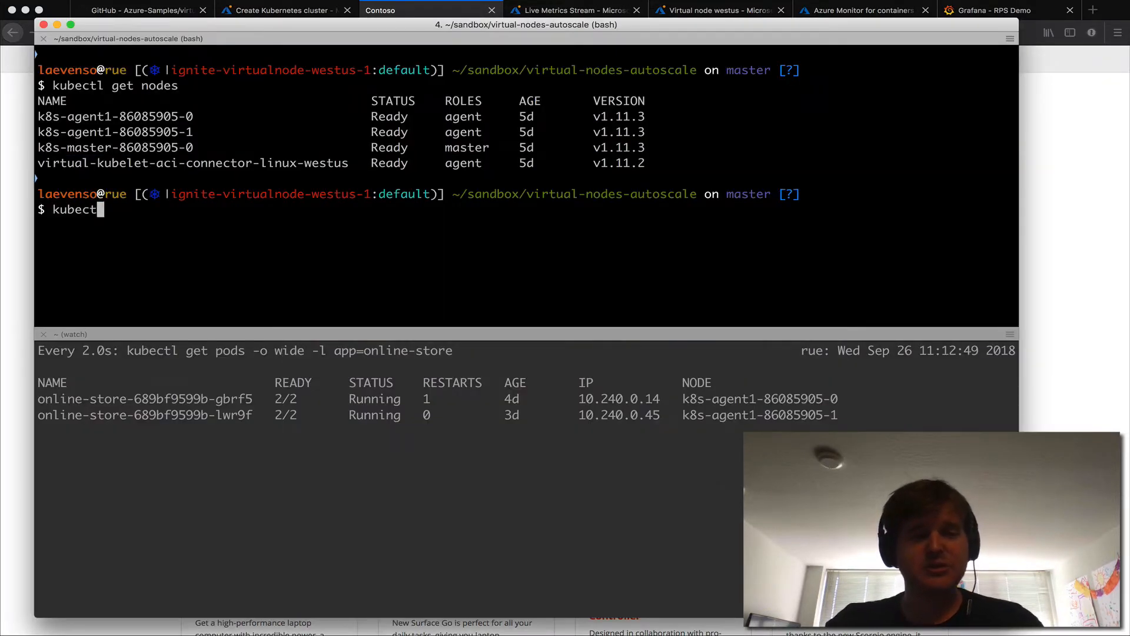
{"action": "type", "text": "create -f"}
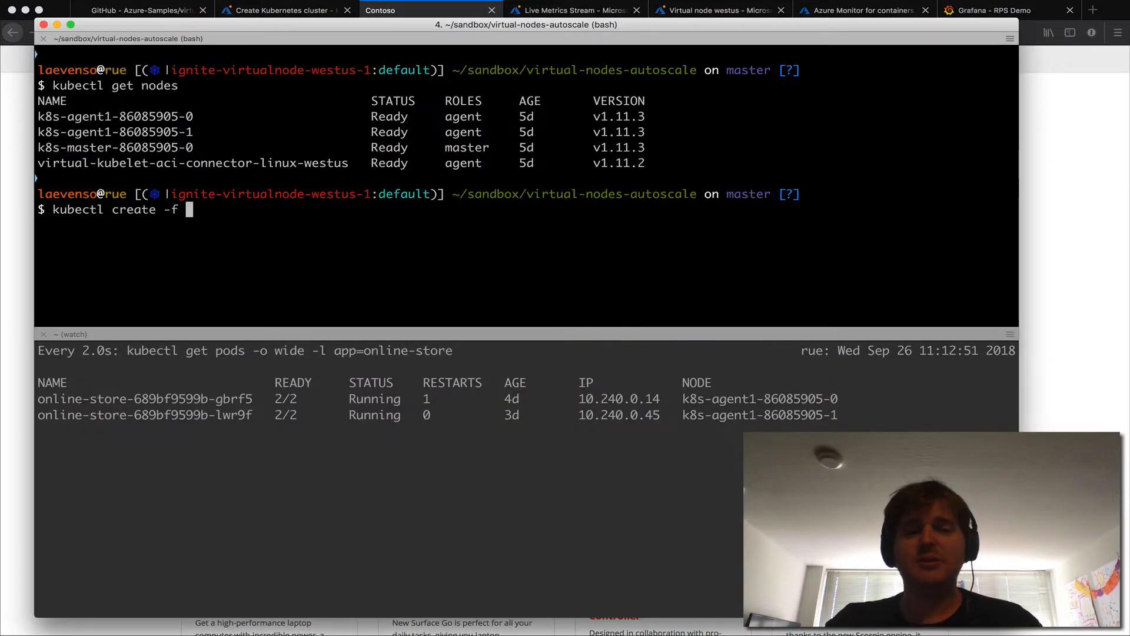
{"action": "type", "text": "load-tester/"}
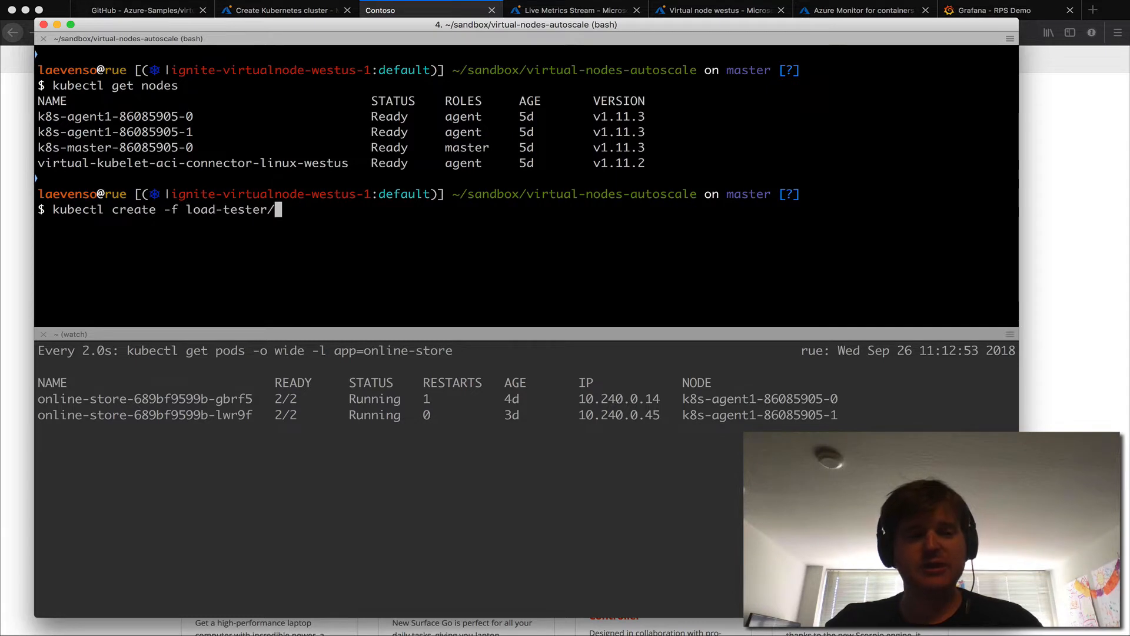
{"action": "type", "text": "loadtest-job.yaml"}
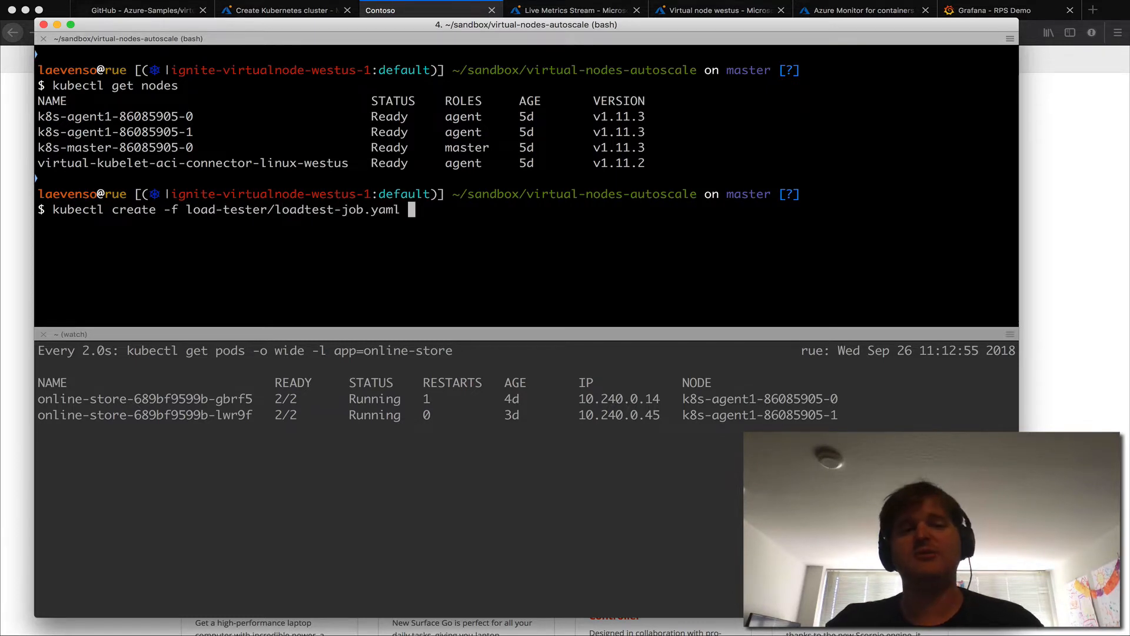
{"action": "key", "text": "Return"}
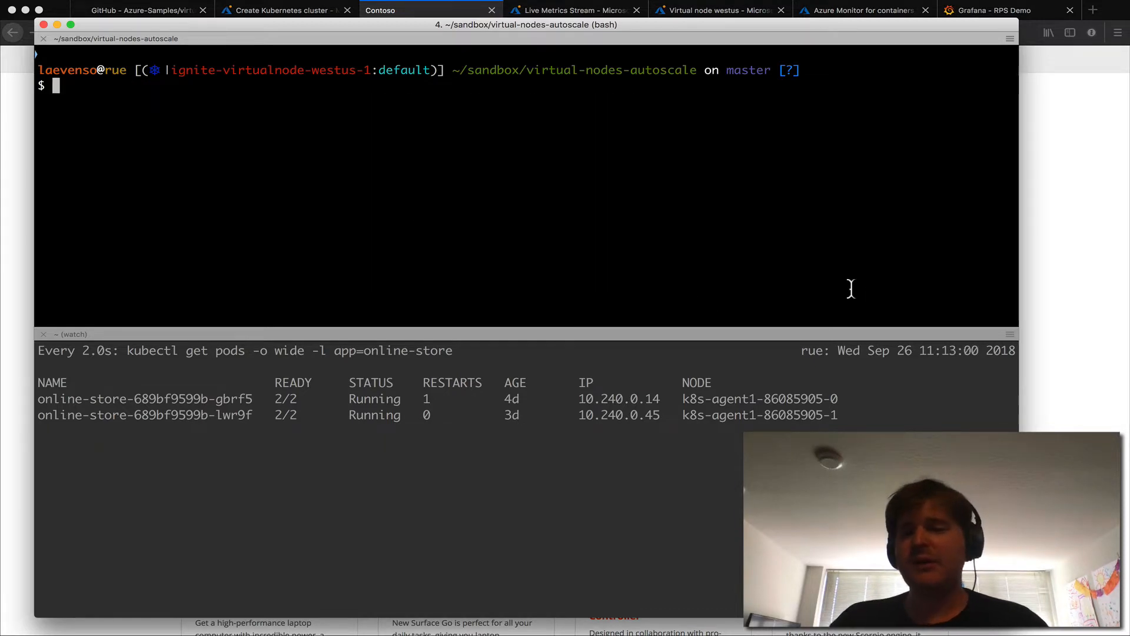
{"action": "type", "text": "kubectl"}
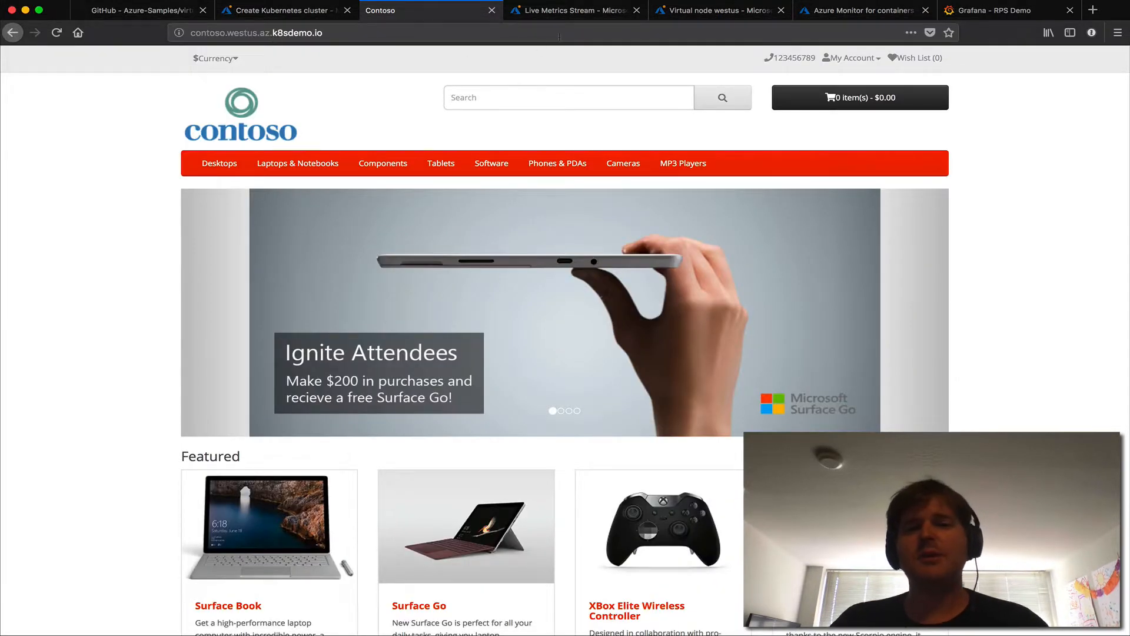
Watch incoming requests rise for ignite-virtualnode-westus-1 in the Live Metrics Stream.
{"action": "left_click", "coordinate": [573, 10]}
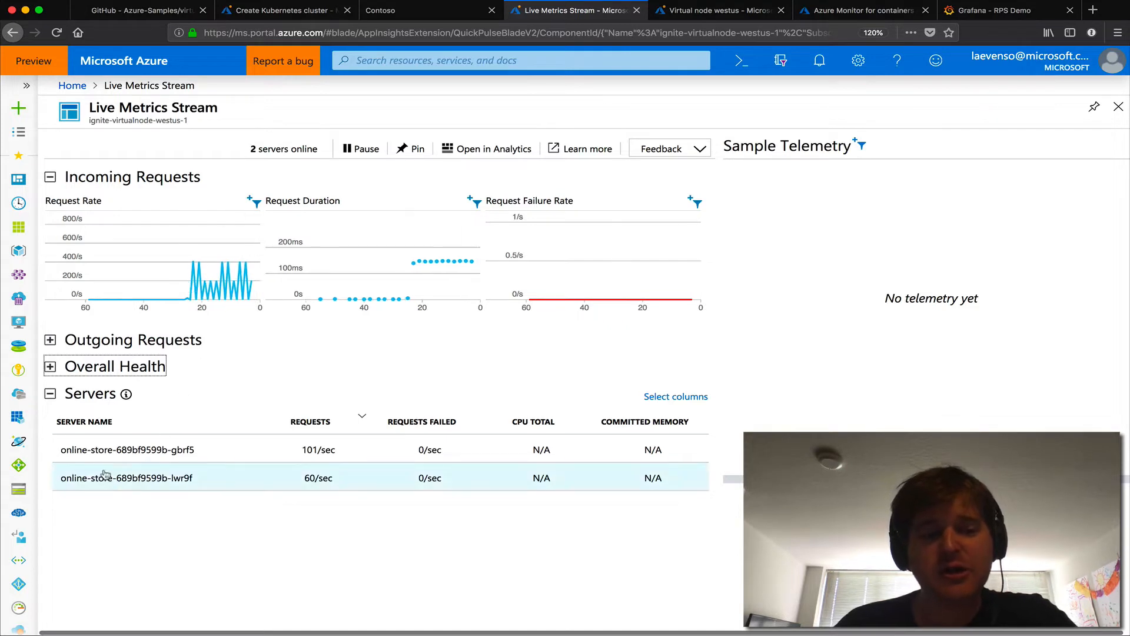
{"action": "mouse_move", "coordinate": [219, 444]}
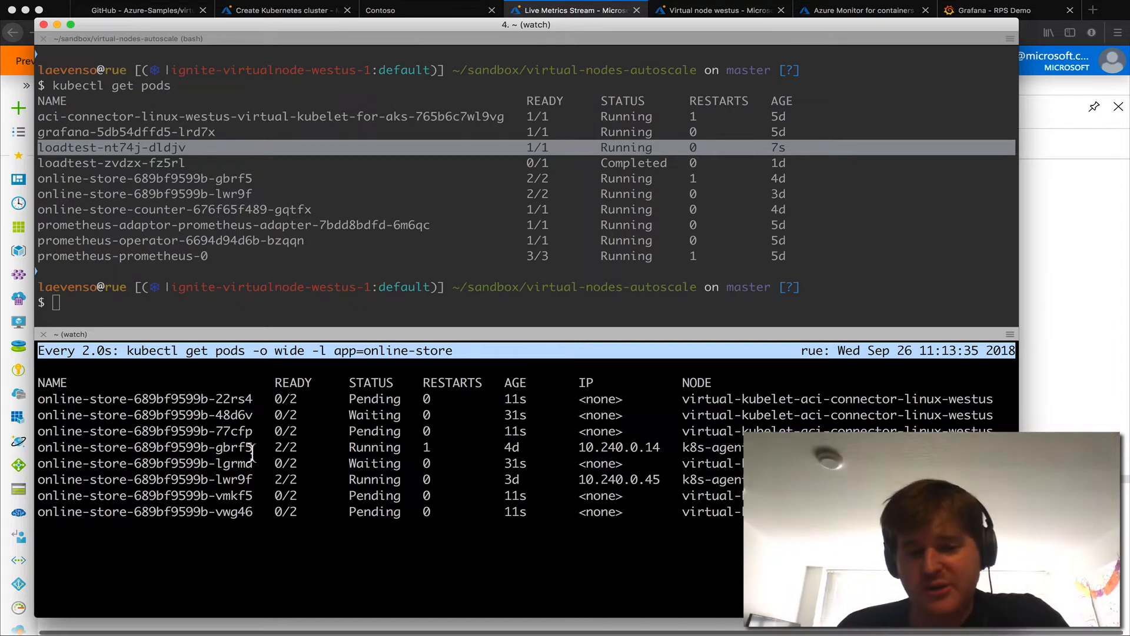
Run kubectl get hpa to check the autoscaler while new online-store pods appear.
{"action": "type", "text": "kubectl get hpa"}
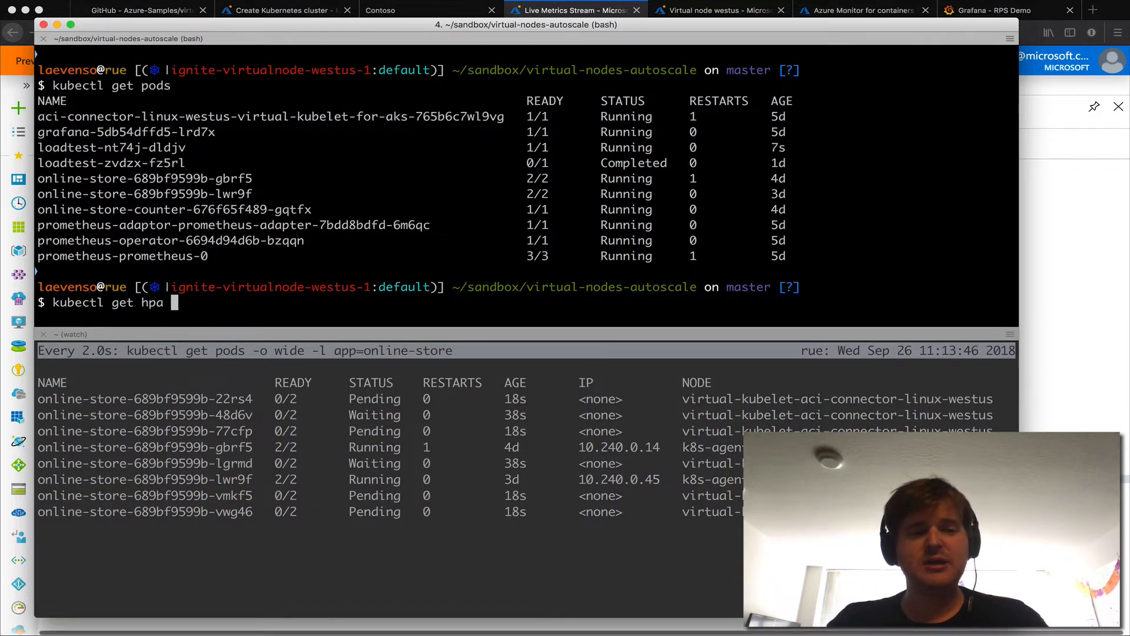
{"action": "key", "text": "Return"}
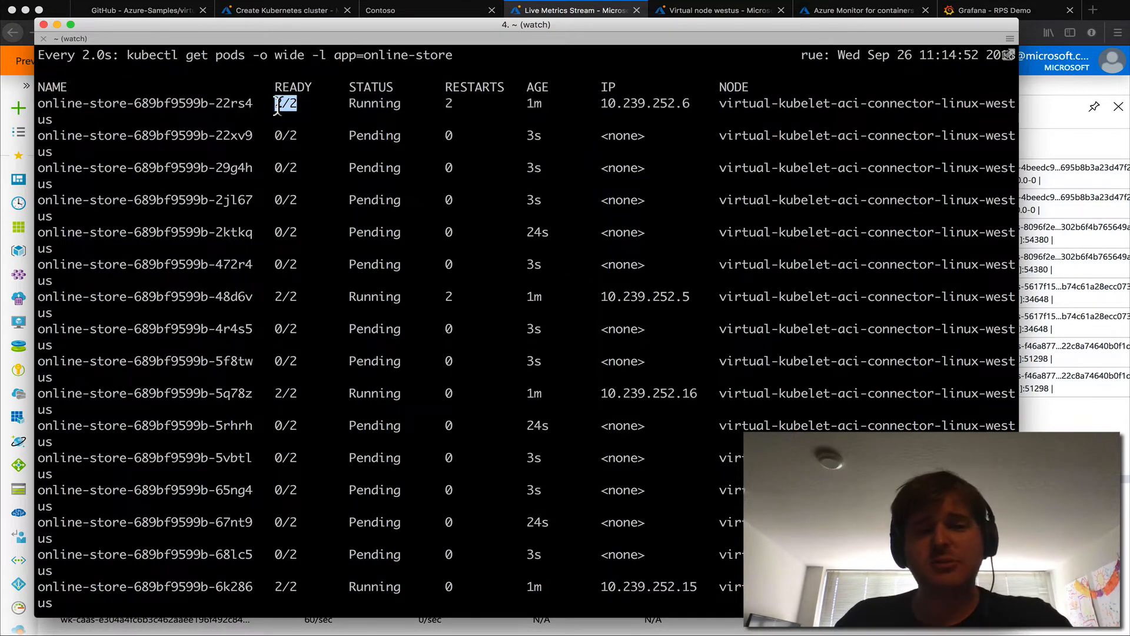
Highlight the first online-store pod's READY count in the expanded pod watch.
{"action": "double_click", "coordinate": [644, 103]}
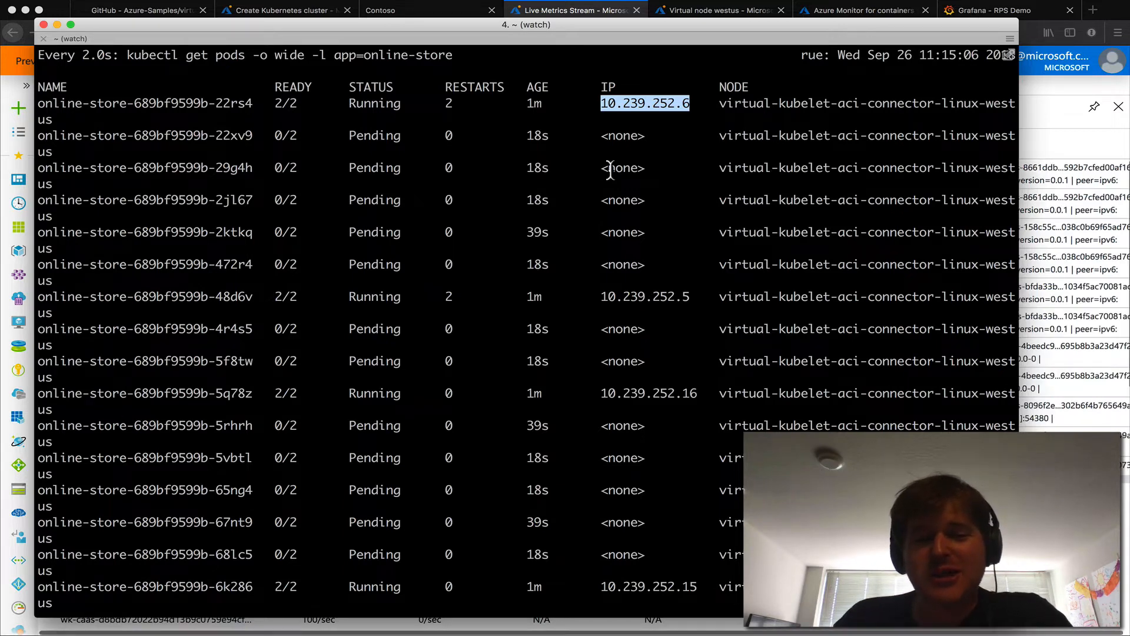
{"action": "mouse_move", "coordinate": [434, 420]}
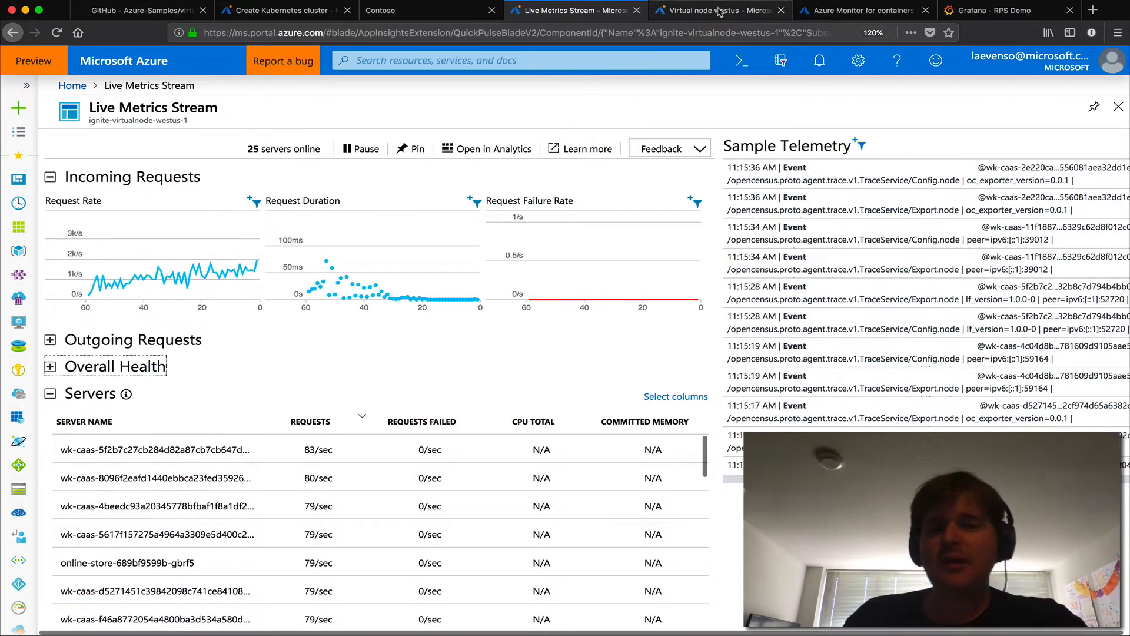
Refresh Container instances on the Virtual node westus dashboard to list online-store instances.
{"action": "left_click", "coordinate": [714, 10]}
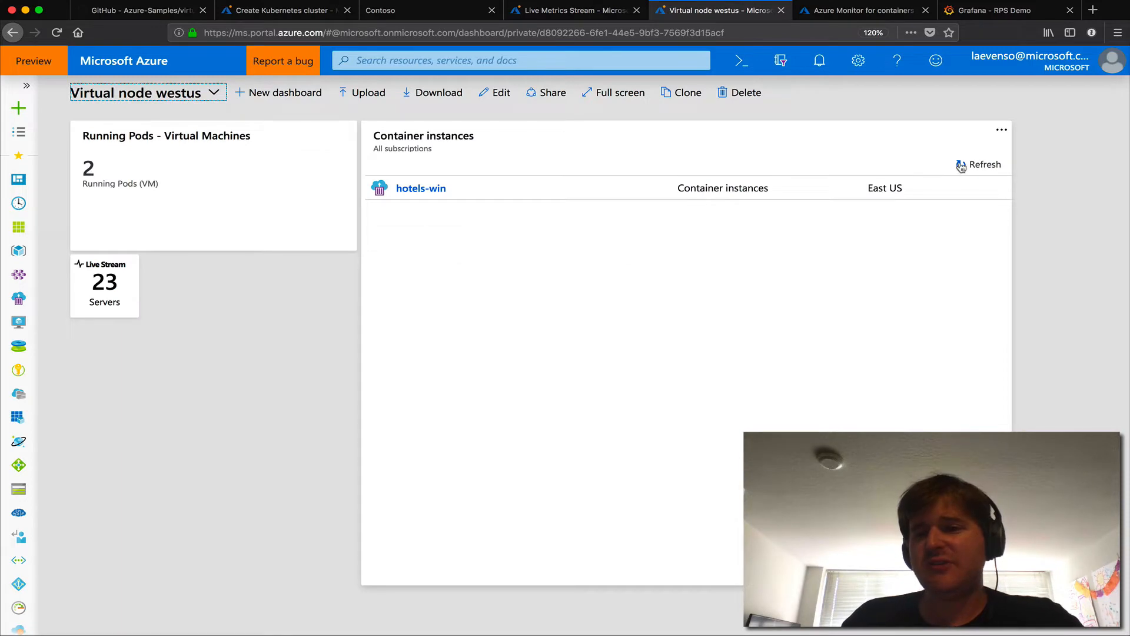
{"action": "left_click", "coordinate": [985, 164]}
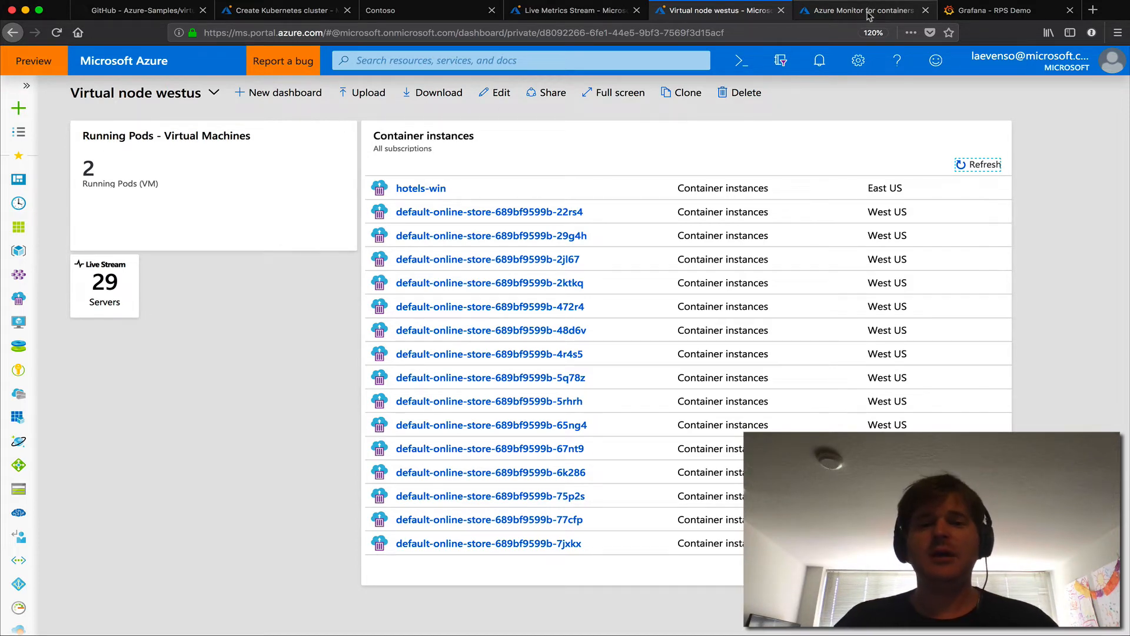
Review node CPU in Azure Monitor for containers, then return to the Grafana RPS Demo dashboard.
{"action": "left_click", "coordinate": [858, 10]}
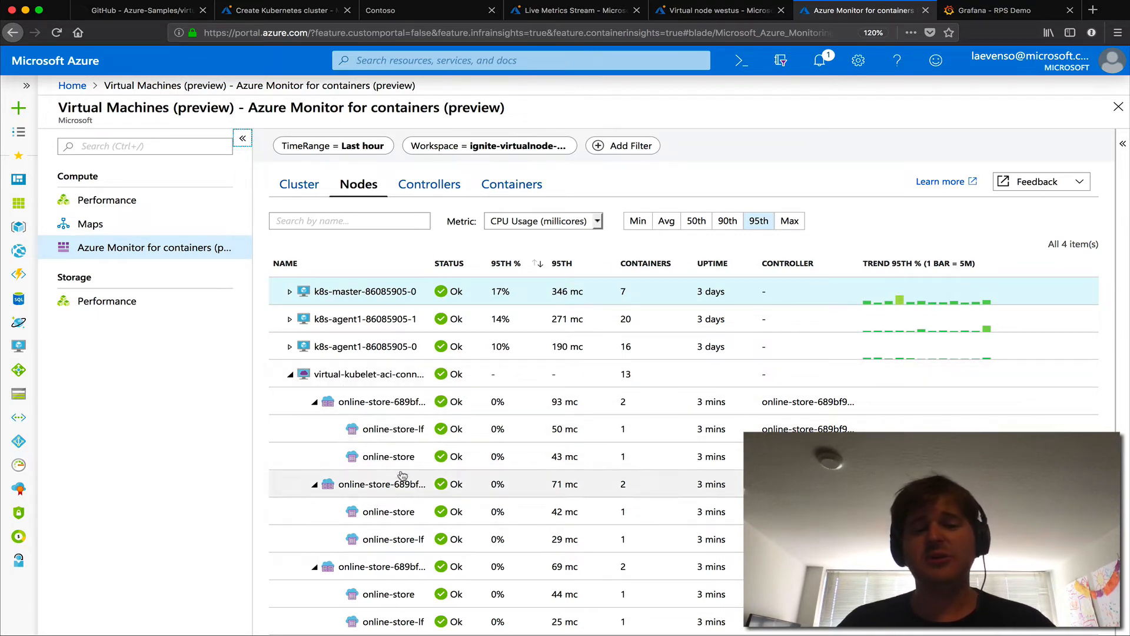
{"action": "mouse_move", "coordinate": [394, 428]}
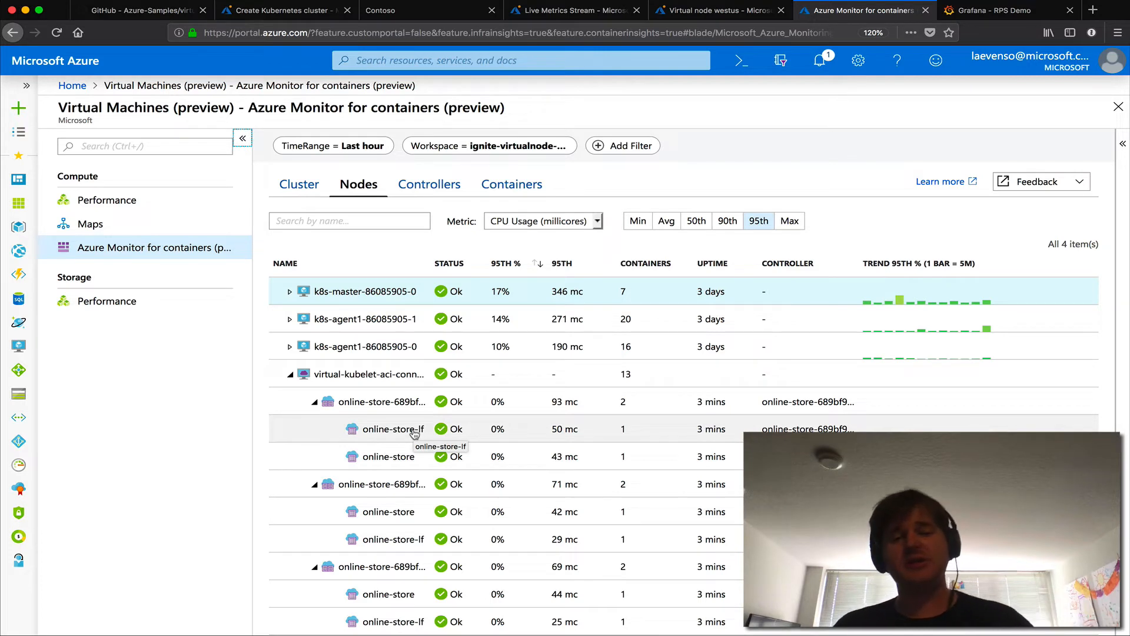
{"action": "mouse_move", "coordinate": [394, 484]}
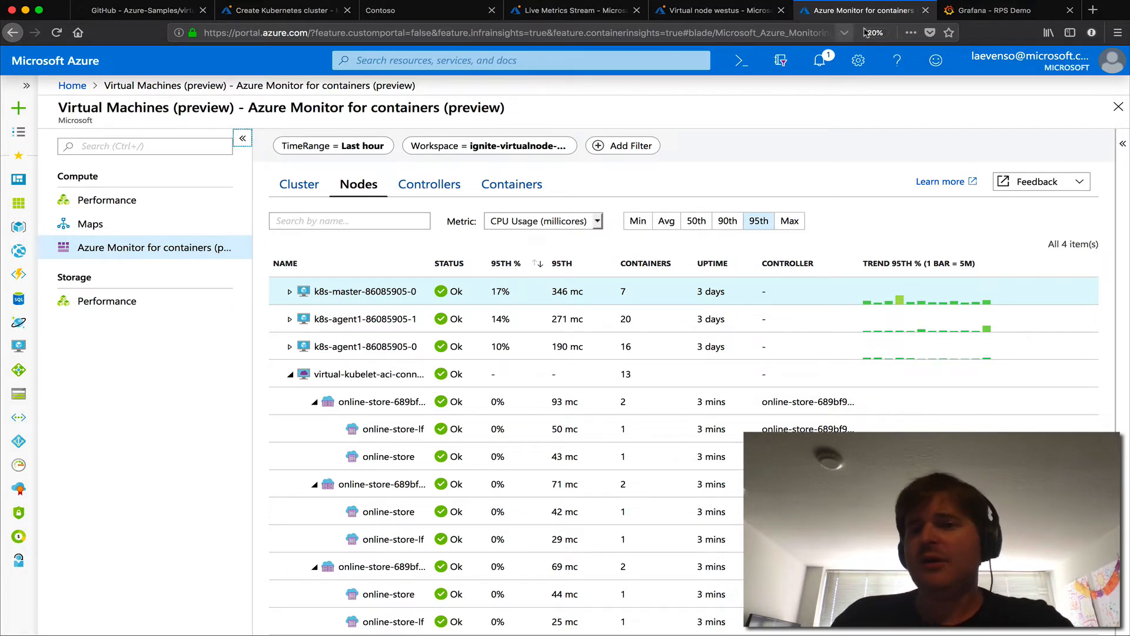
{"action": "left_click", "coordinate": [995, 10]}
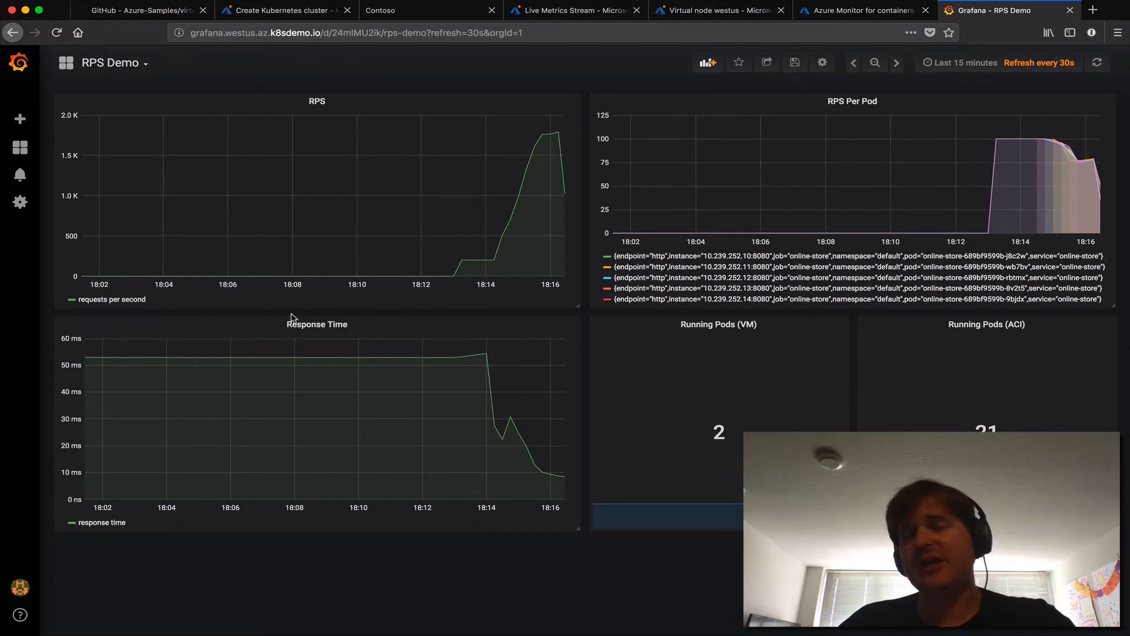
{"action": "mouse_move", "coordinate": [389, 224]}
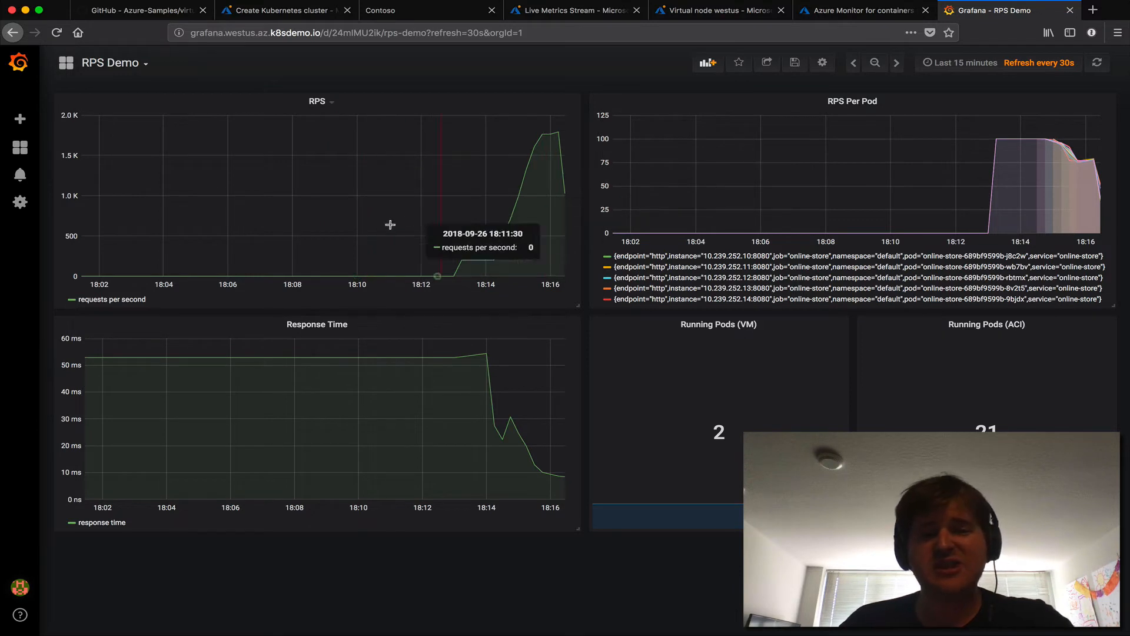
{"action": "mouse_move", "coordinate": [421, 281]}
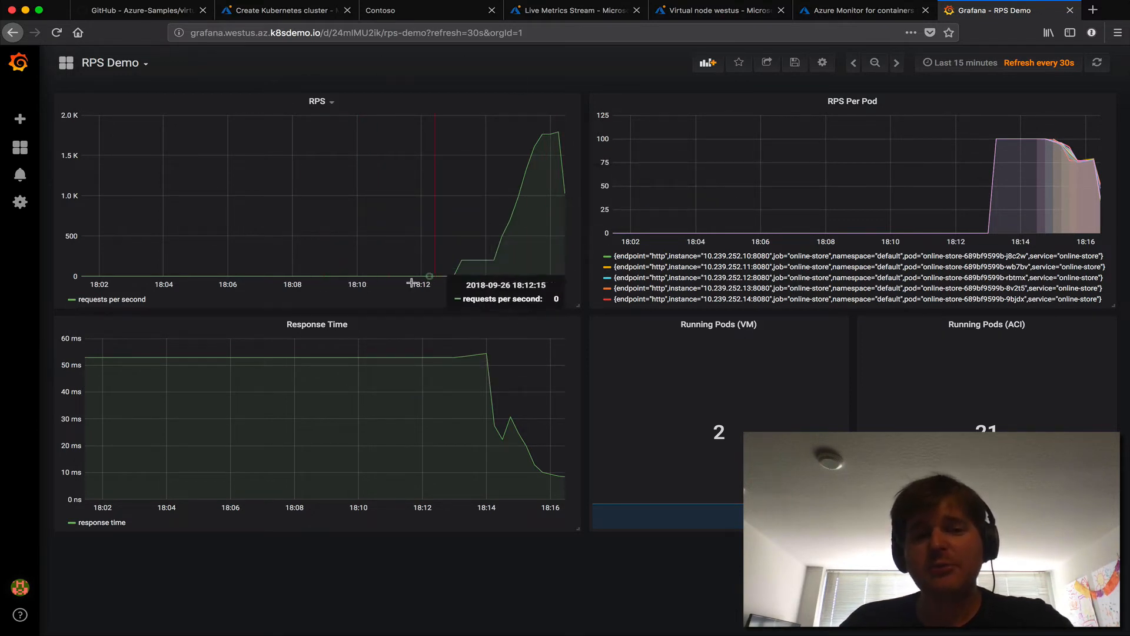
{"action": "mouse_move", "coordinate": [537, 140]}
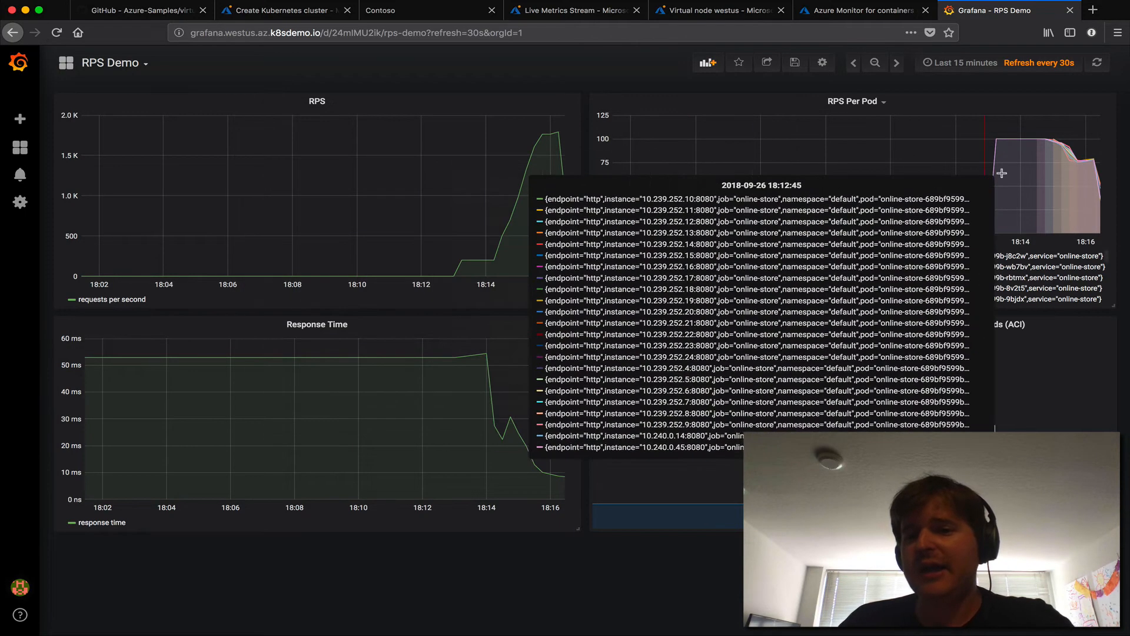
{"action": "mouse_move", "coordinate": [1070, 177]}
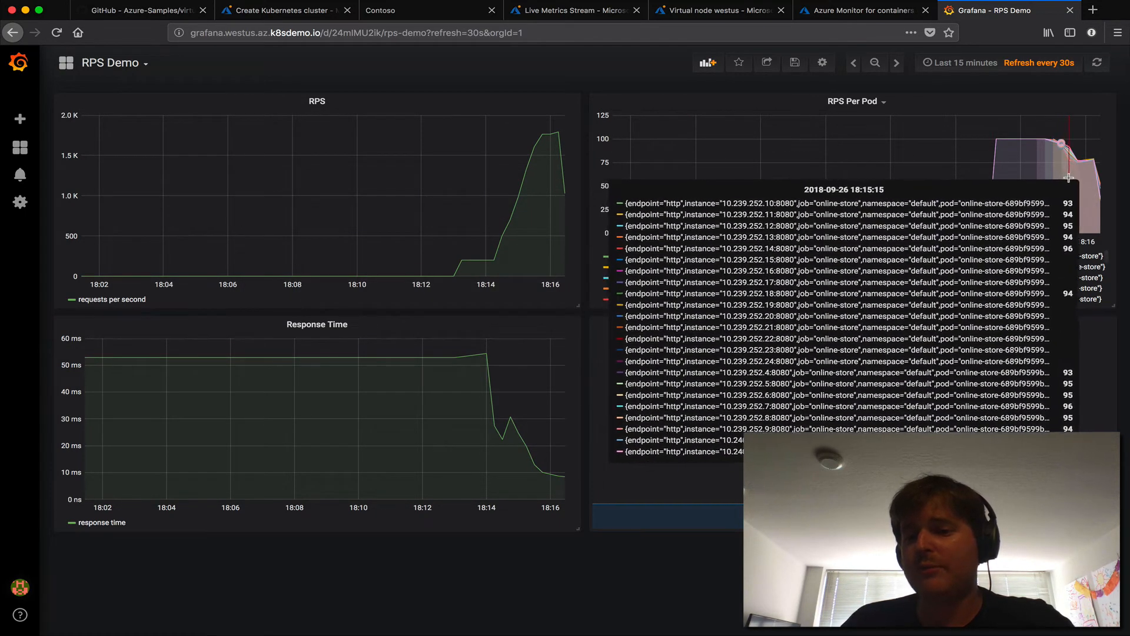
{"action": "mouse_move", "coordinate": [1085, 179]}
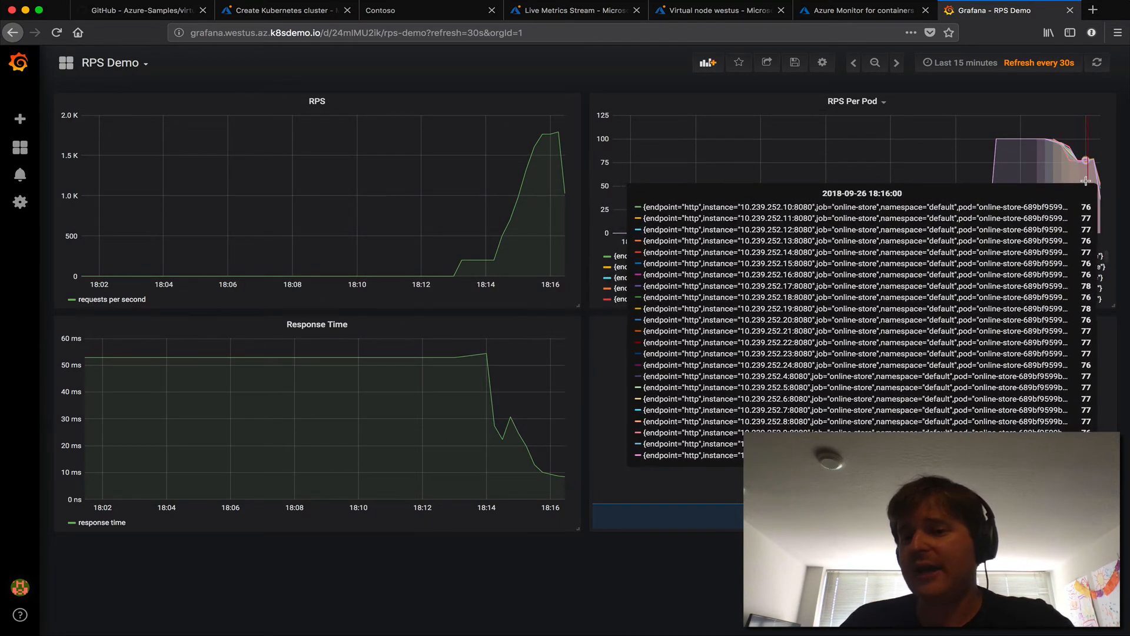
{"action": "mouse_move", "coordinate": [1094, 179]}
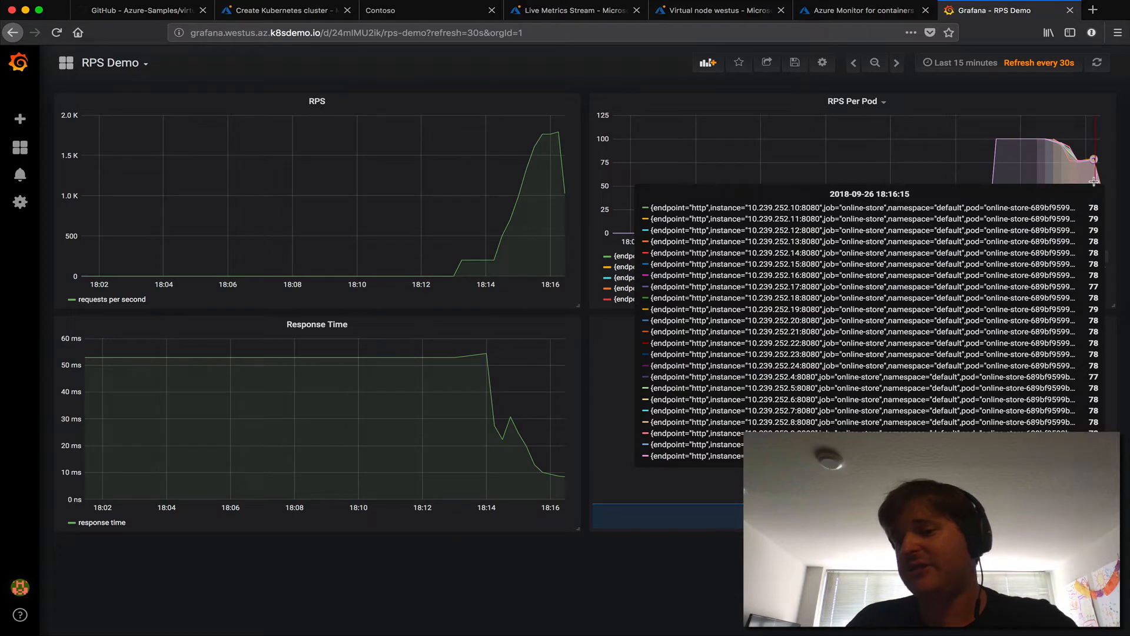
{"action": "mouse_move", "coordinate": [1082, 177]}
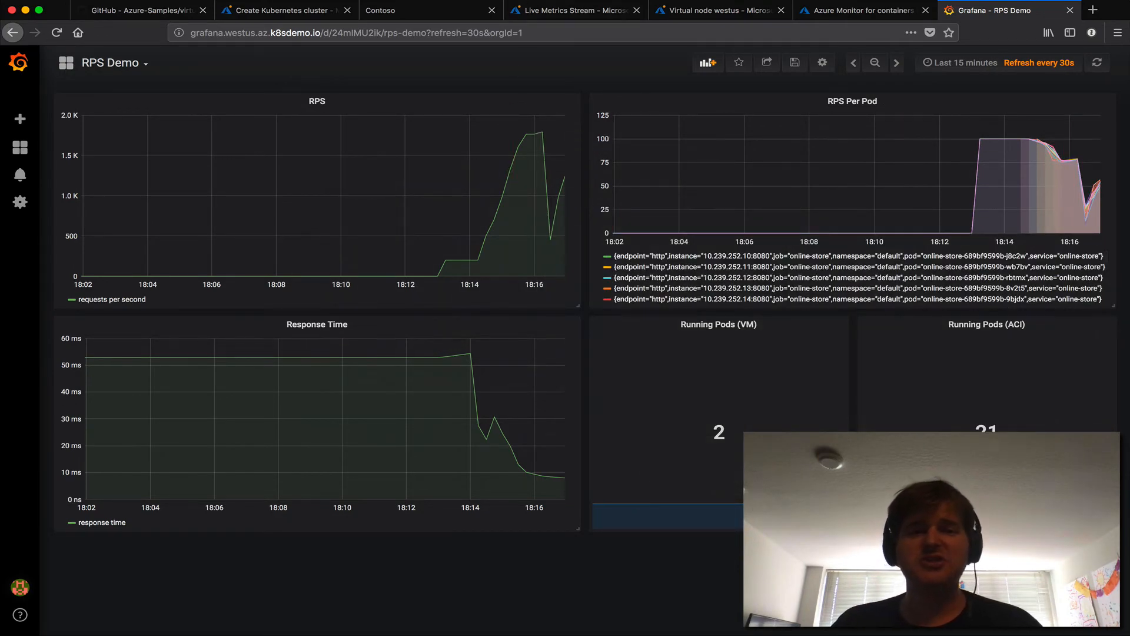
{"action": "left_click", "coordinate": [573, 10]}
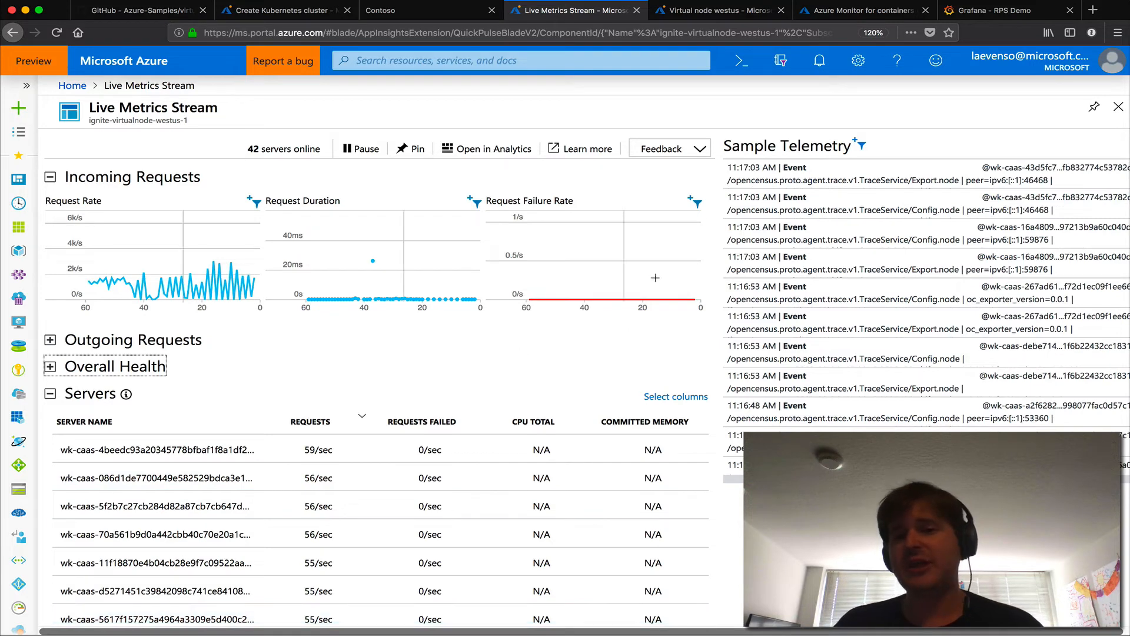
Check Grafana, then the Live Metrics Stream reporting 42 servers, then the cluster creation tab.
{"action": "left_click", "coordinate": [995, 10]}
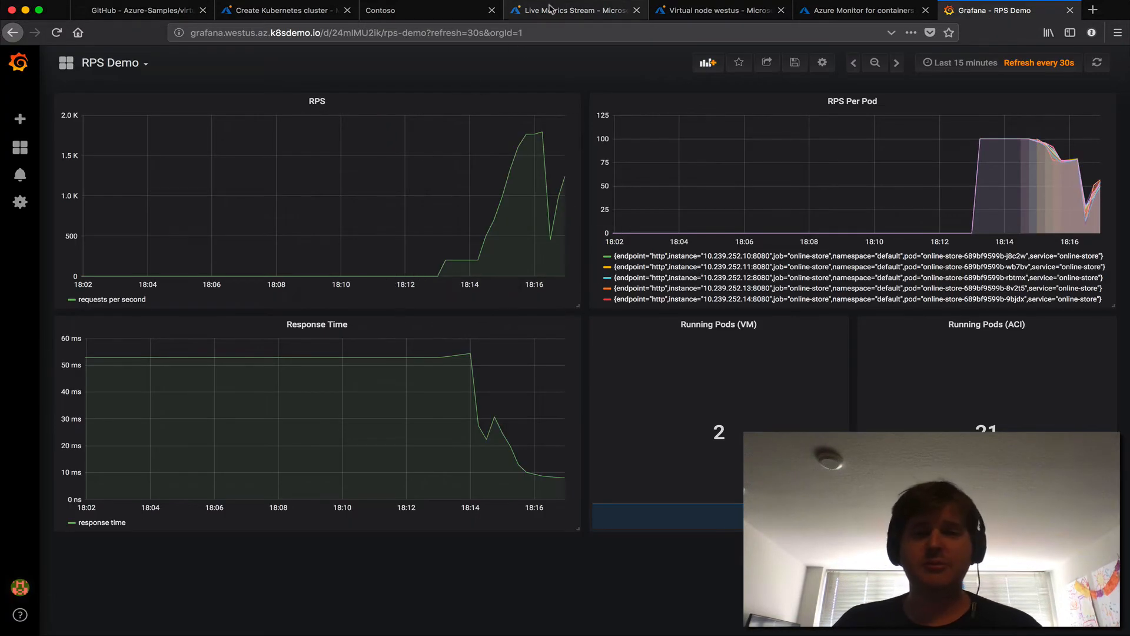
{"action": "left_click", "coordinate": [573, 10]}
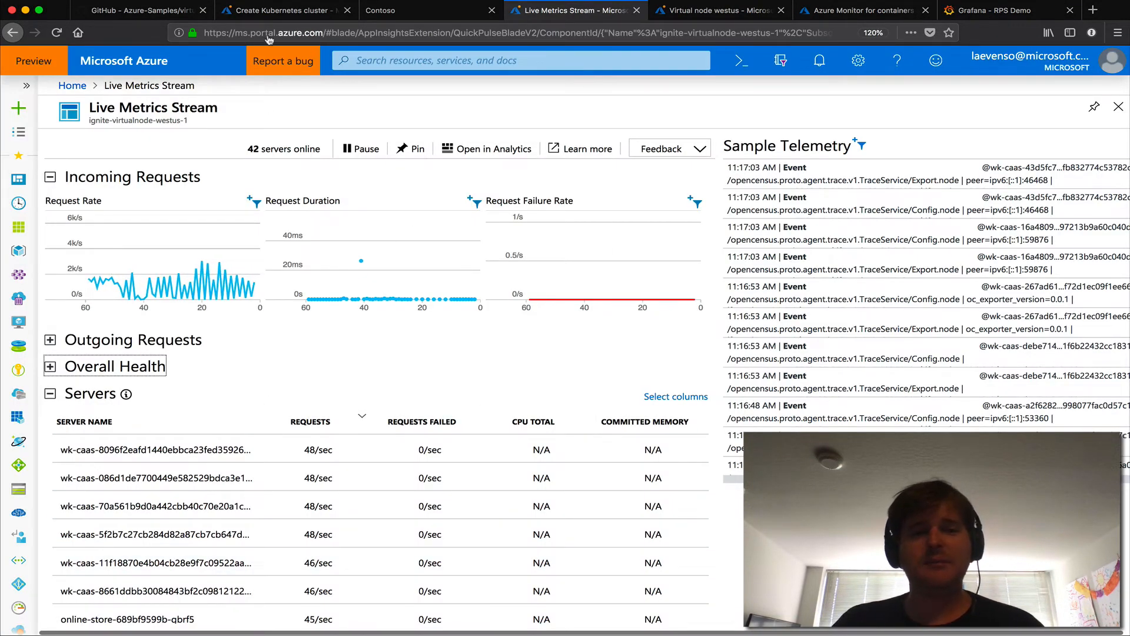
{"action": "left_click", "coordinate": [281, 10]}
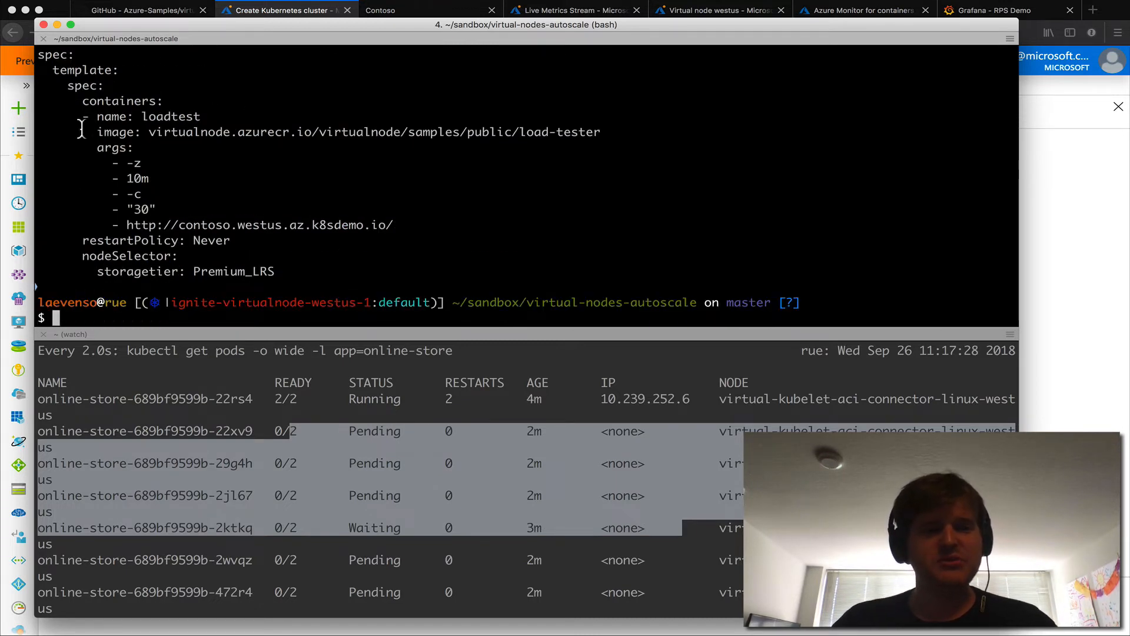
{"action": "mouse_move", "coordinate": [373, 189]}
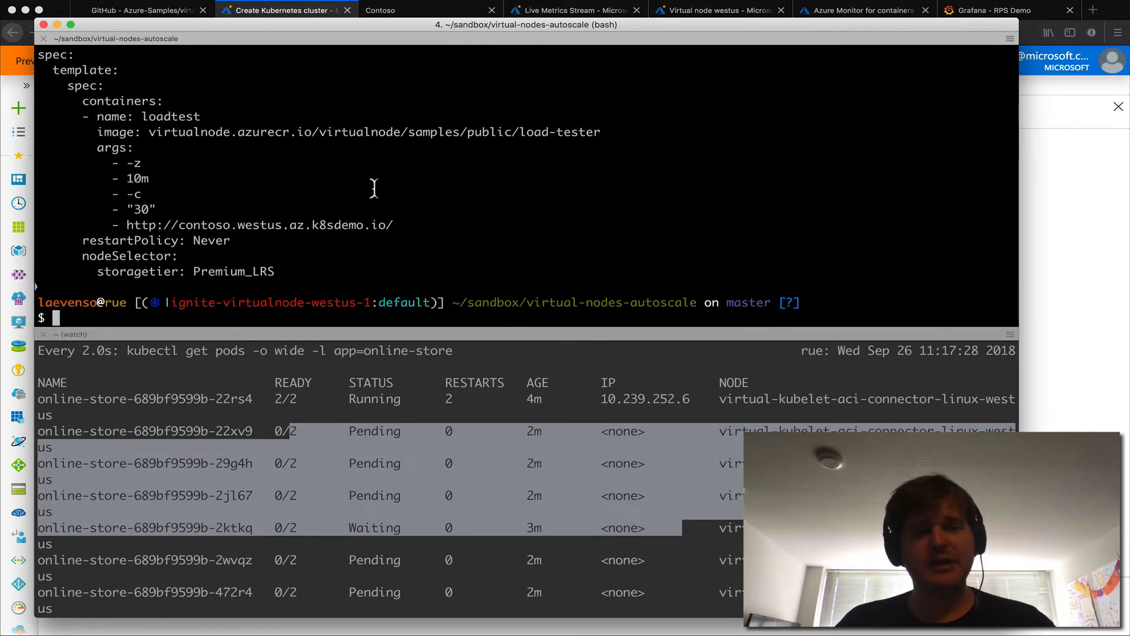
Print pod online-store-689bf9599b-zrftz as YAML, inspect virtual-kubelet tolerations and affinity, then start helm ls.
{"action": "double_click", "coordinate": [260, 225]}
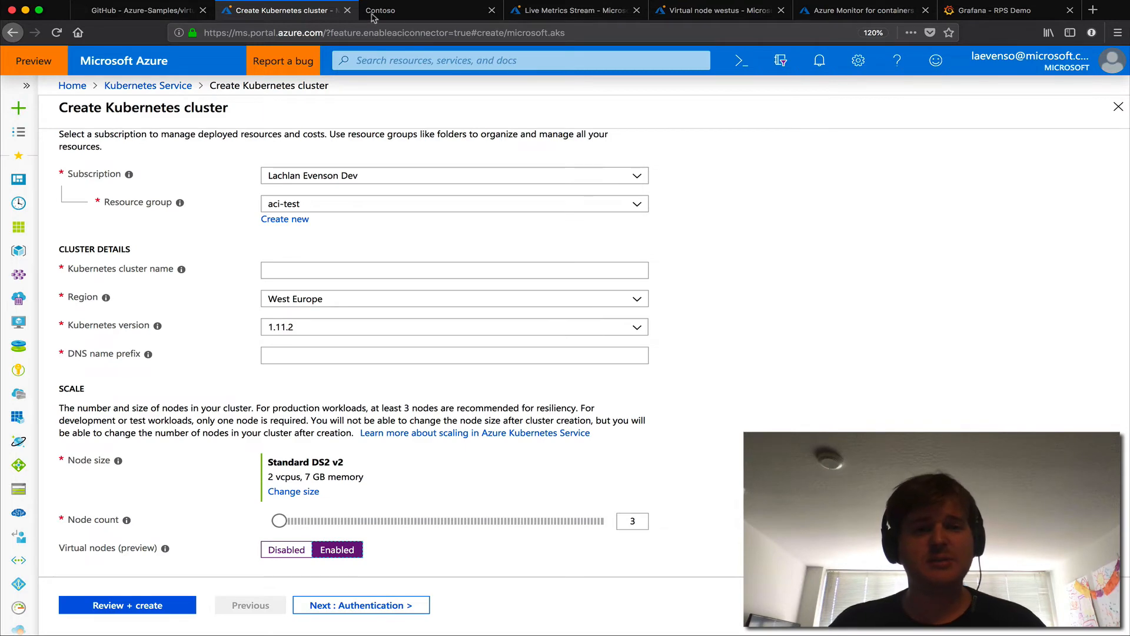
{"action": "left_click", "coordinate": [380, 10]}
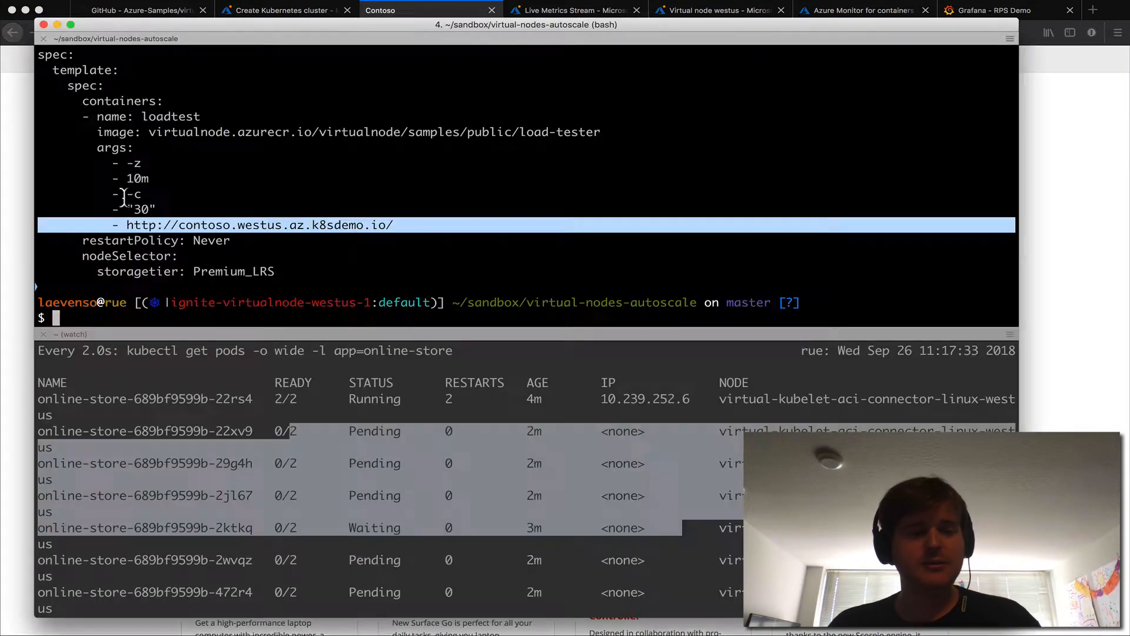
{"action": "type", "text": "k"}
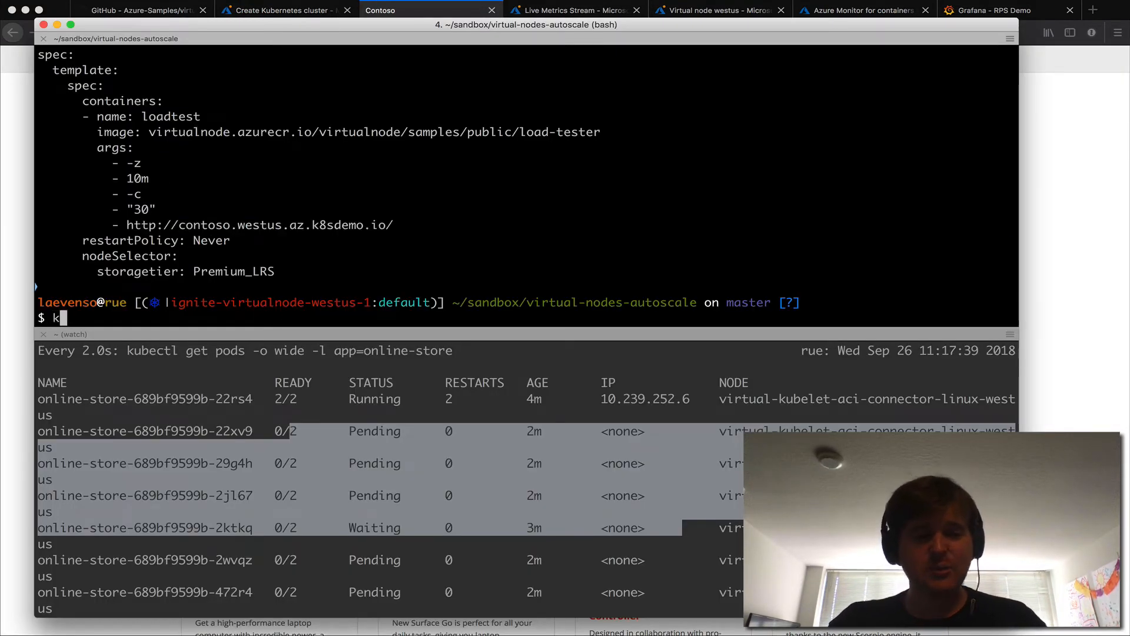
{"action": "type", "text": "ubectl get p"}
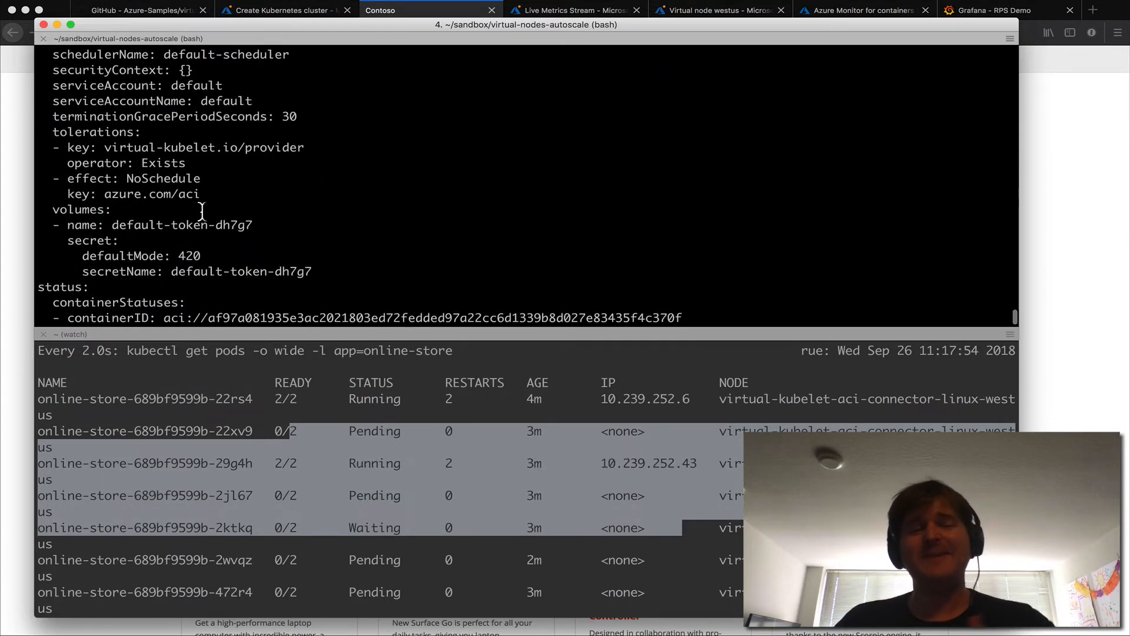
{"action": "left_click_drag", "start_coordinate": [52, 132], "coordinate": [200, 193]}
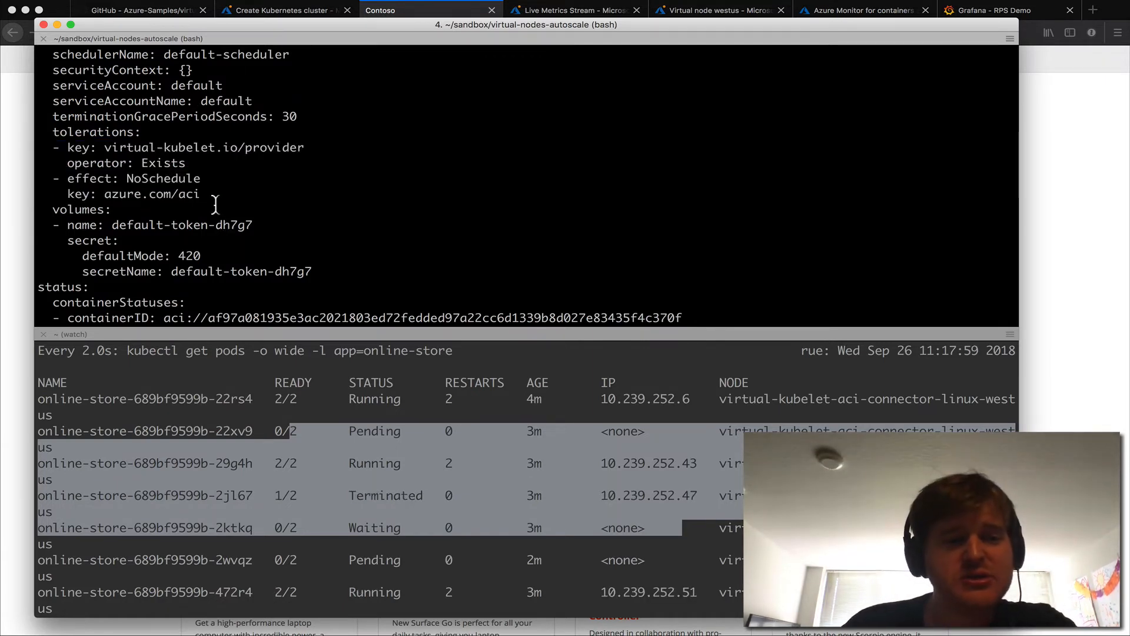
{"action": "left_click_drag", "start_coordinate": [52, 131], "coordinate": [199, 193]}
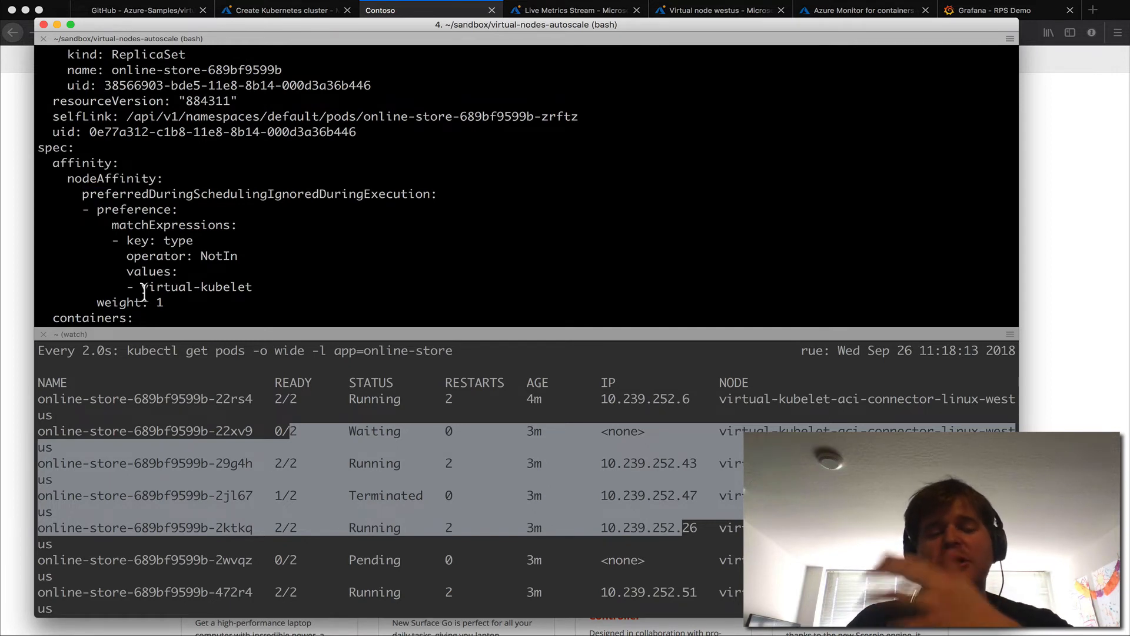
{"action": "scroll", "scroll_direction": "down", "scroll_amount": 3}
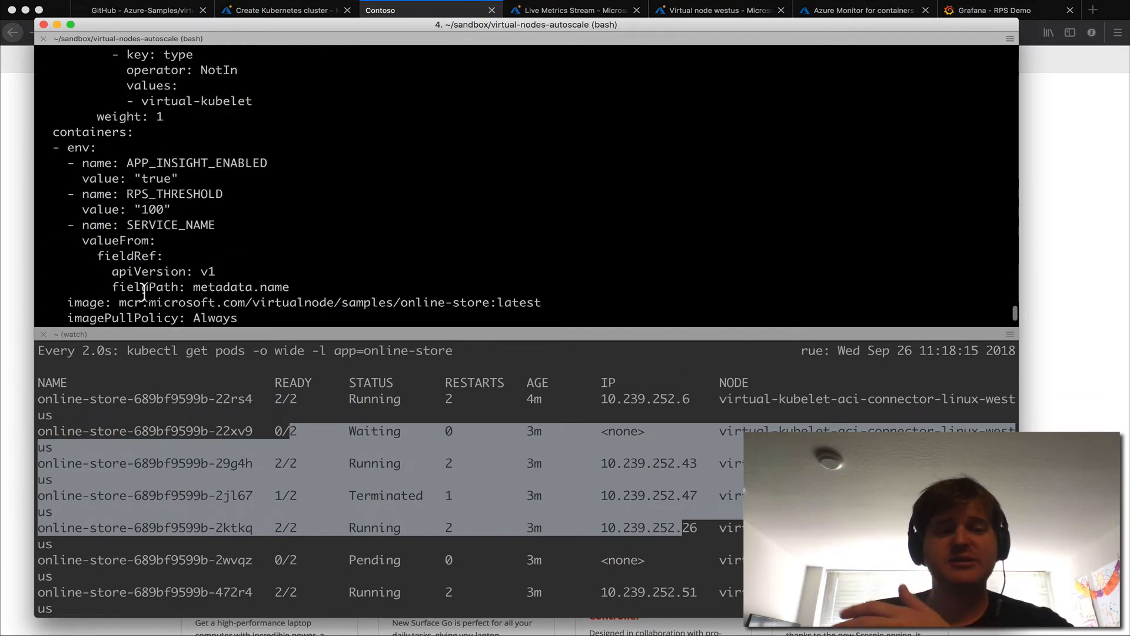
{"action": "type", "text": "helm ls"}
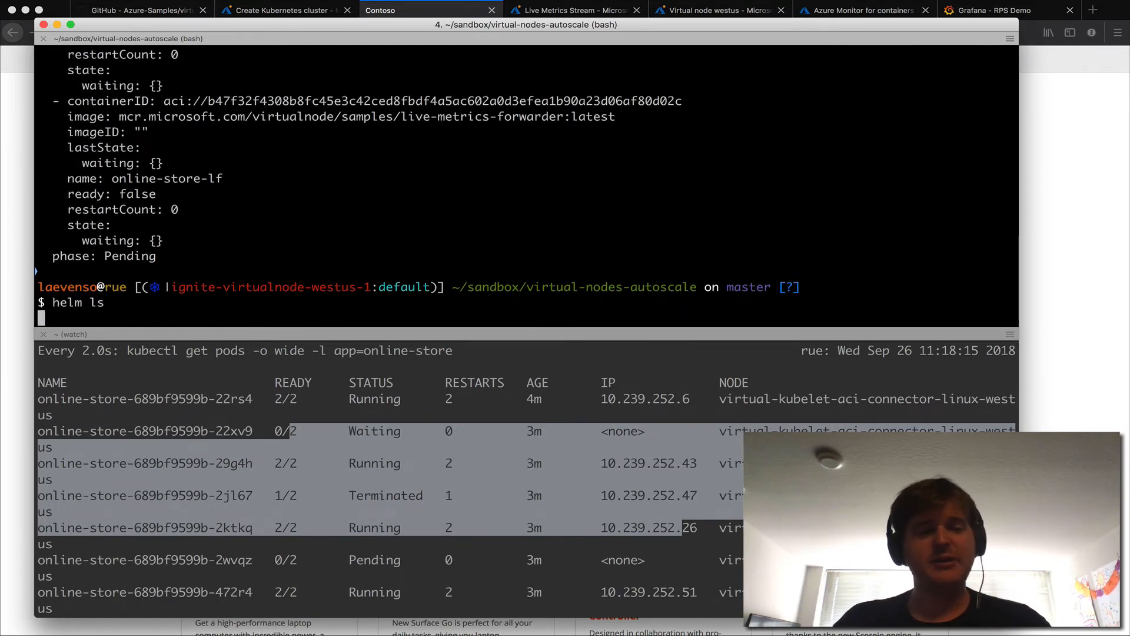
Run helm ls to list nginx-ingress, grafana, online-store, prometheus-adapter and vn-affinity releases.
{"action": "key", "text": "Return"}
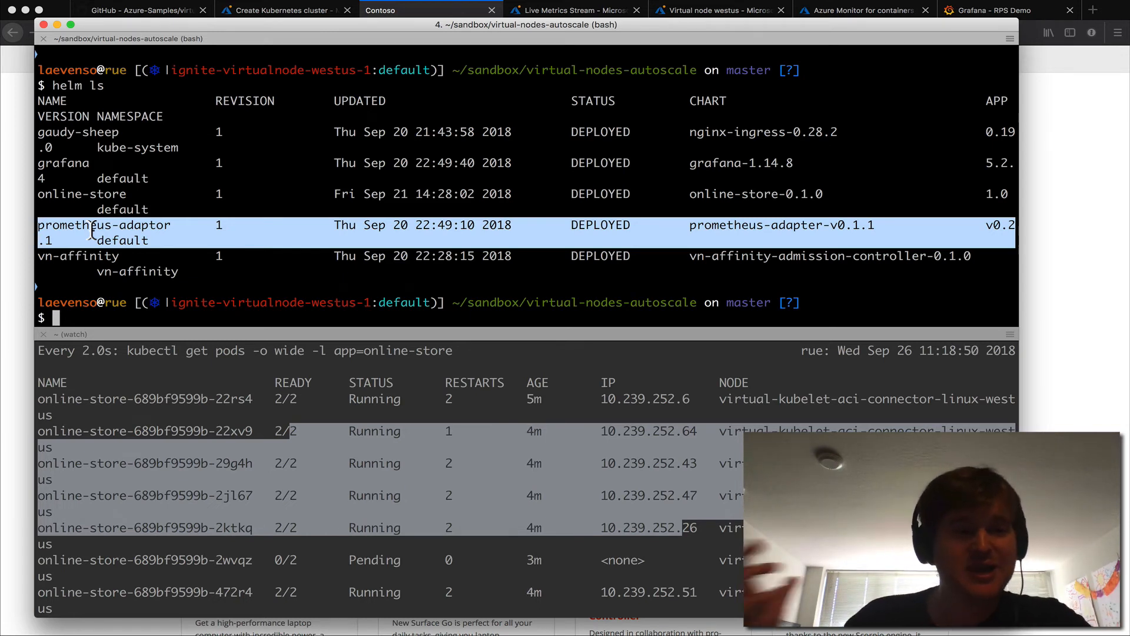
{"action": "type", "text": "kubectl get pods online-store-689bf9599b-zrftz -o yaml"}
{"action": "type", "text": "kubectl get hpa -w"}
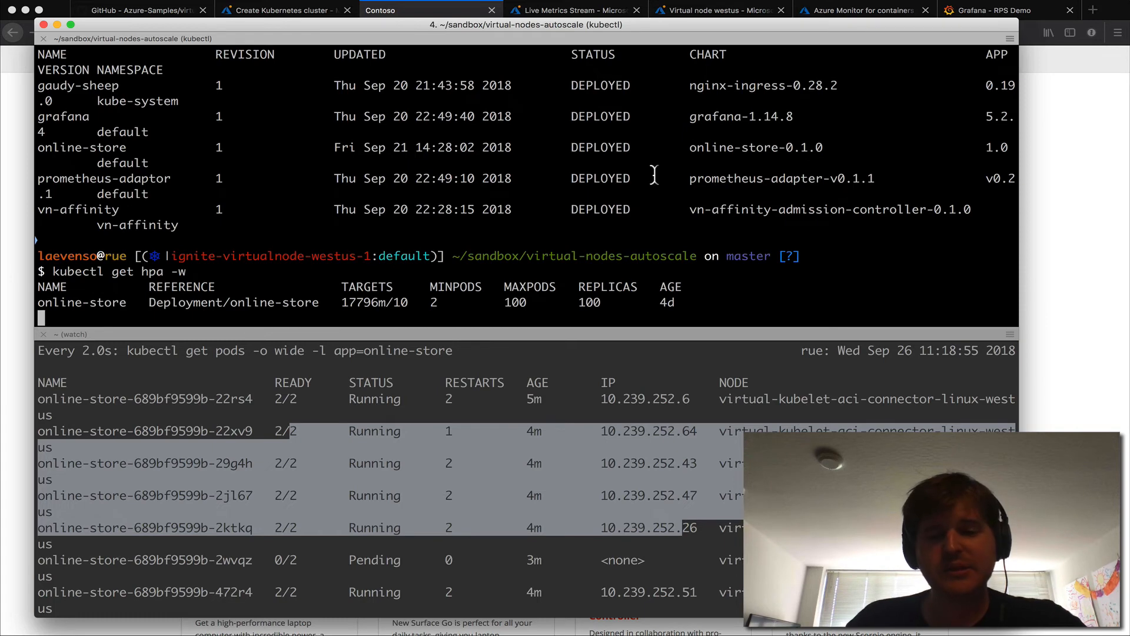
View the Contoso store and virtual node westus dashboard, returning to the Create Kubernetes cluster form.
{"action": "left_click", "coordinate": [430, 10]}
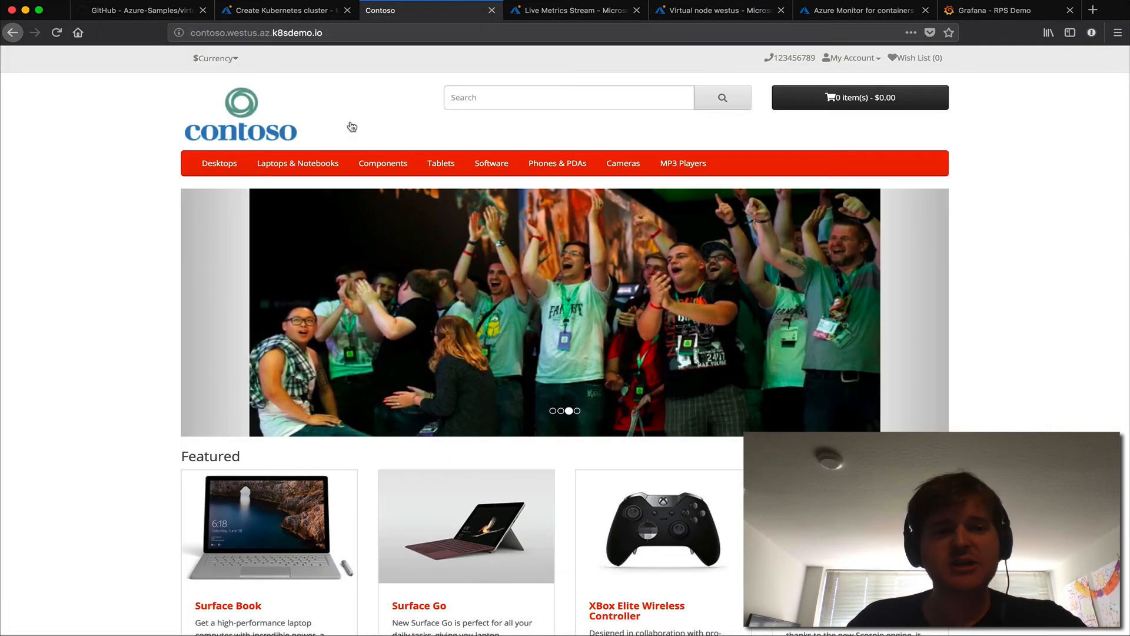
{"action": "left_click", "coordinate": [573, 10]}
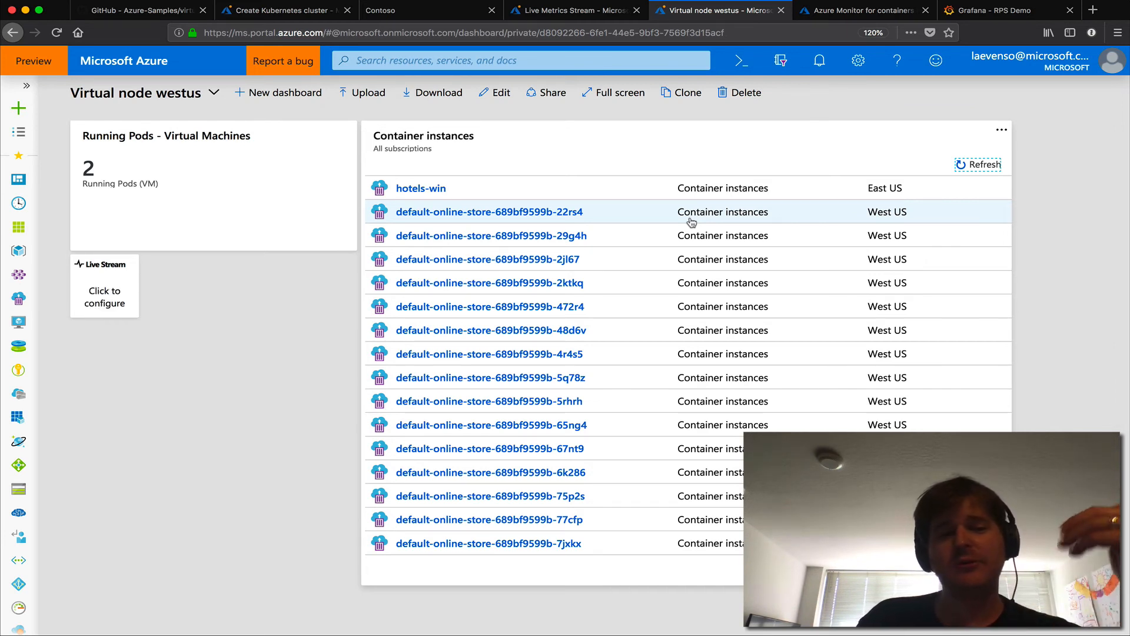
{"action": "left_click", "coordinate": [281, 10]}
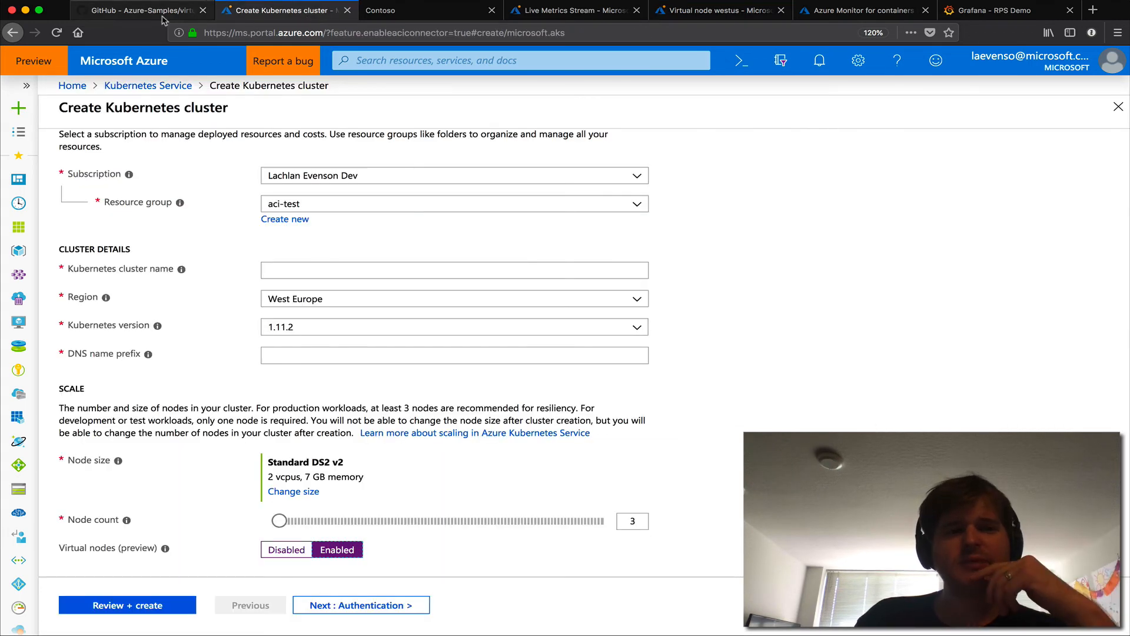
Read the virtual-node-autoscale README down through the Deploy the Prometheus Metric Adapter section.
{"action": "left_click", "coordinate": [137, 10]}
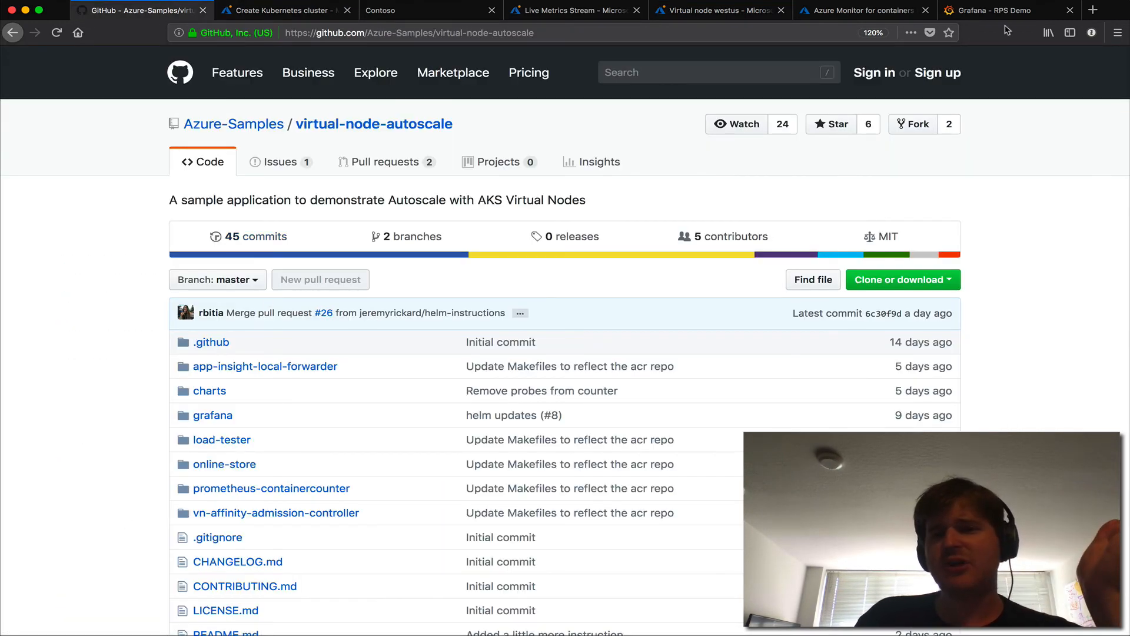
{"action": "mouse_move", "coordinate": [637, 144]}
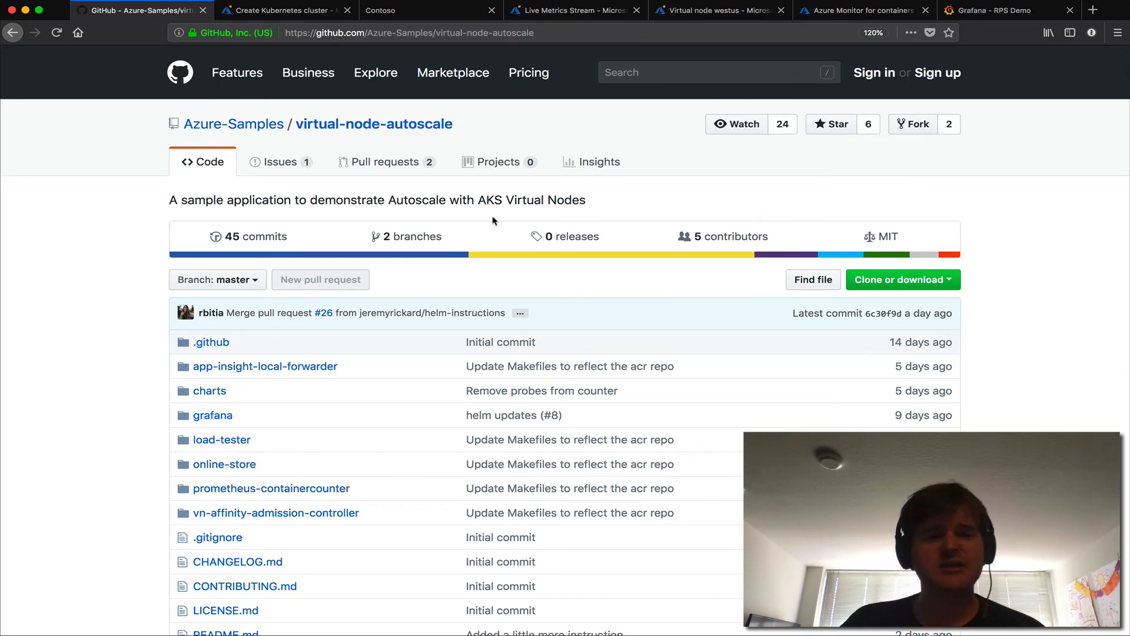
{"action": "scroll", "scroll_direction": "down", "scroll_amount": 3}
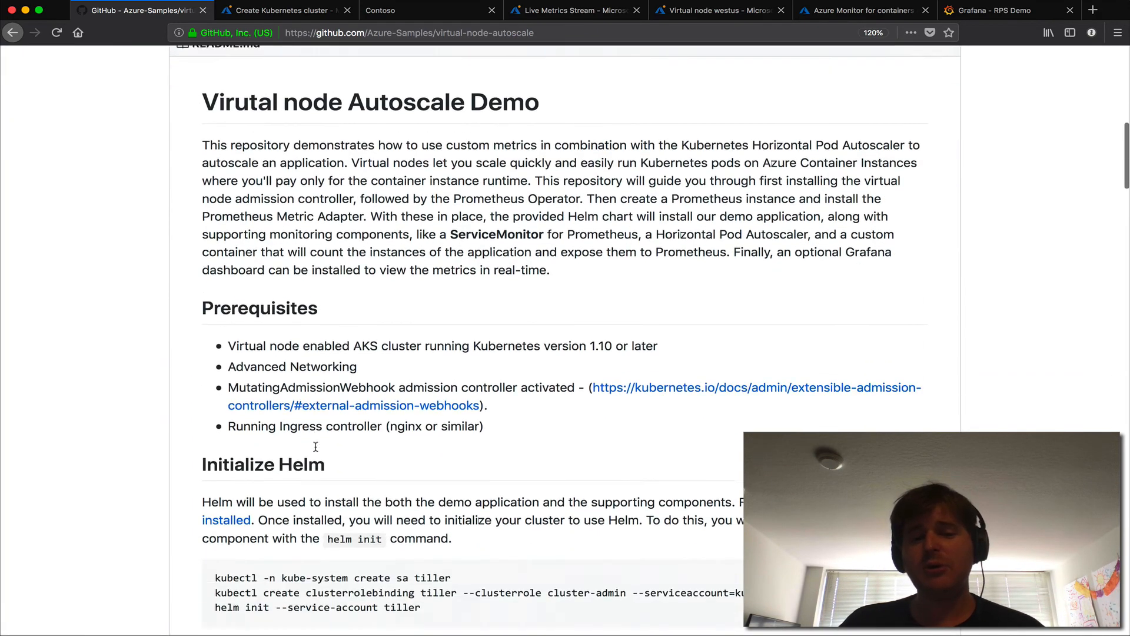
{"action": "scroll", "scroll_direction": "down", "scroll_amount": 3}
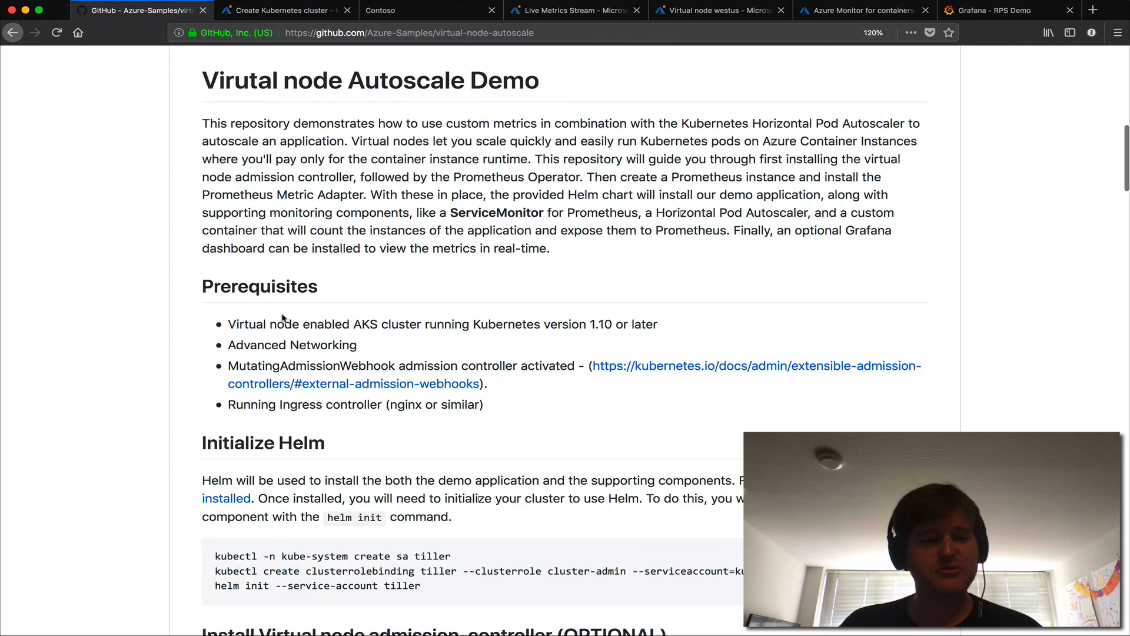
{"action": "scroll", "scroll_direction": "down", "scroll_amount": 3}
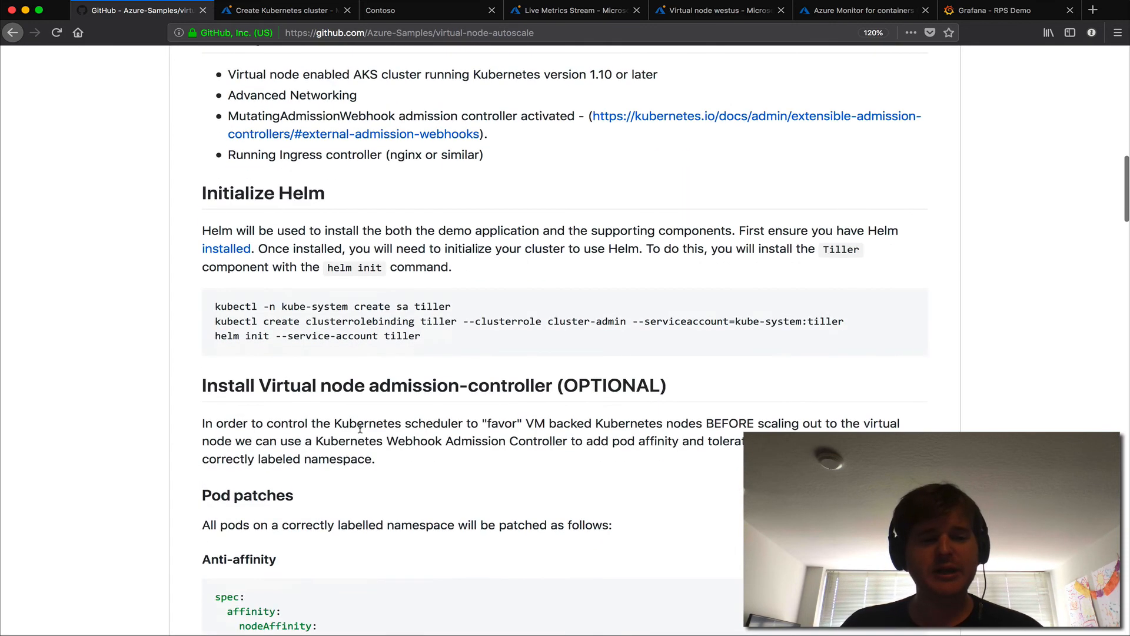
{"action": "scroll", "scroll_direction": "down", "scroll_amount": 3}
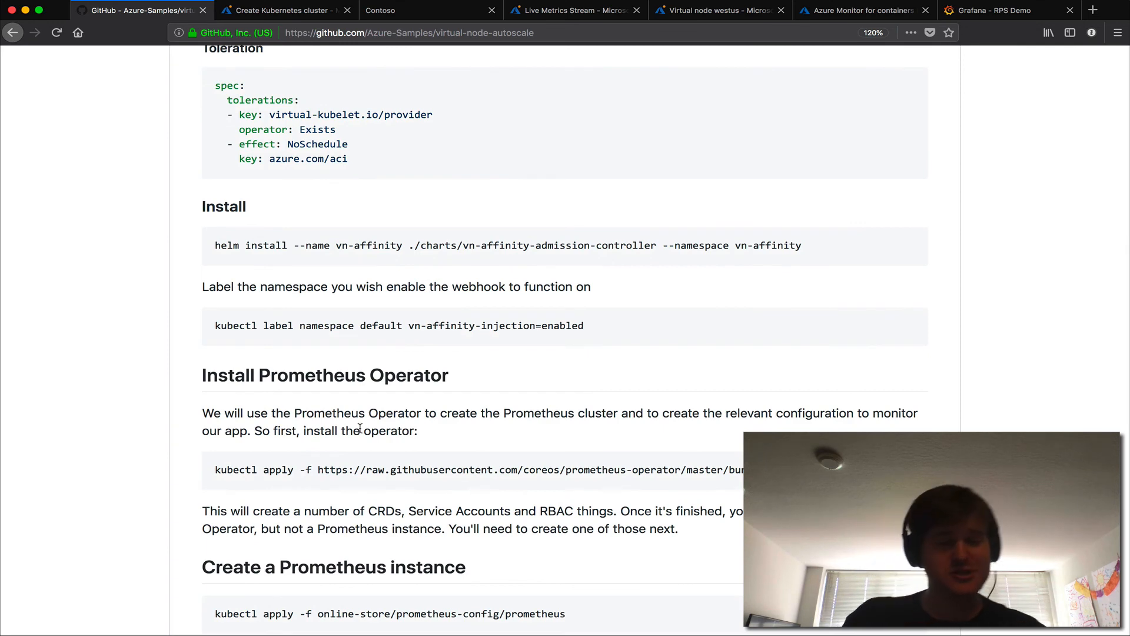
{"action": "scroll", "scroll_direction": "down", "scroll_amount": 3}
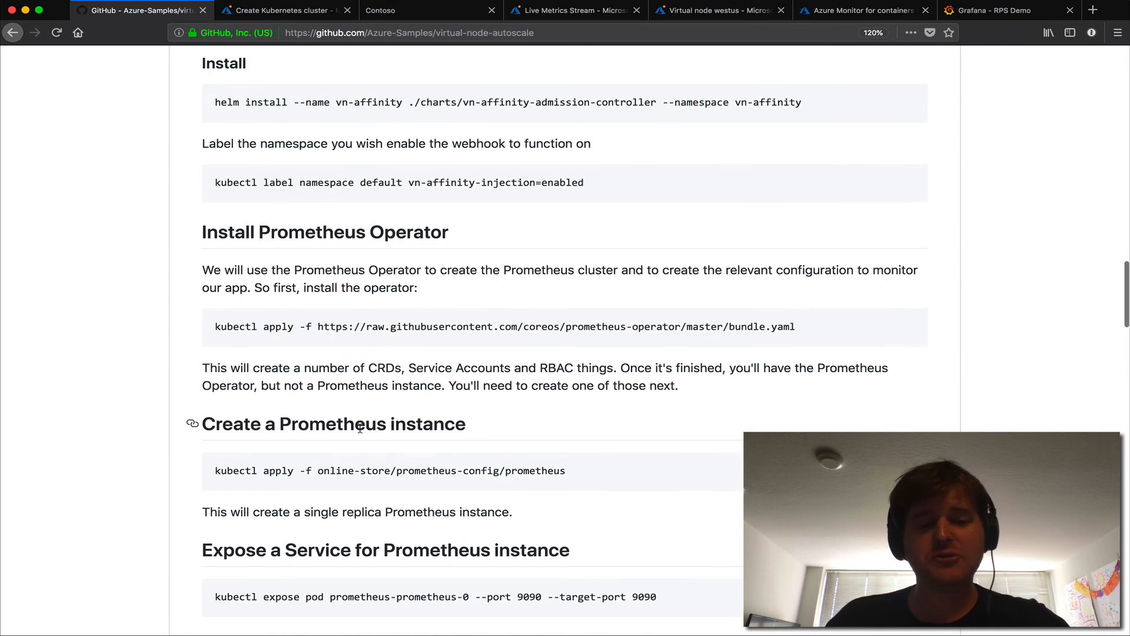
{"action": "scroll", "scroll_direction": "down", "scroll_amount": 3}
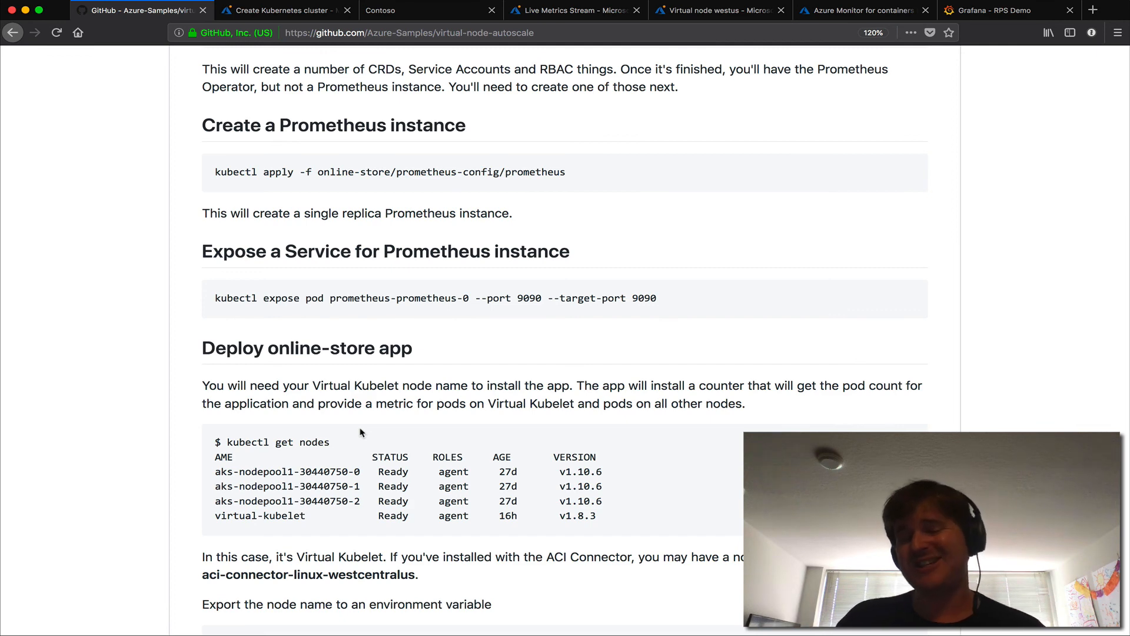
{"action": "scroll", "scroll_direction": "down", "scroll_amount": 3}
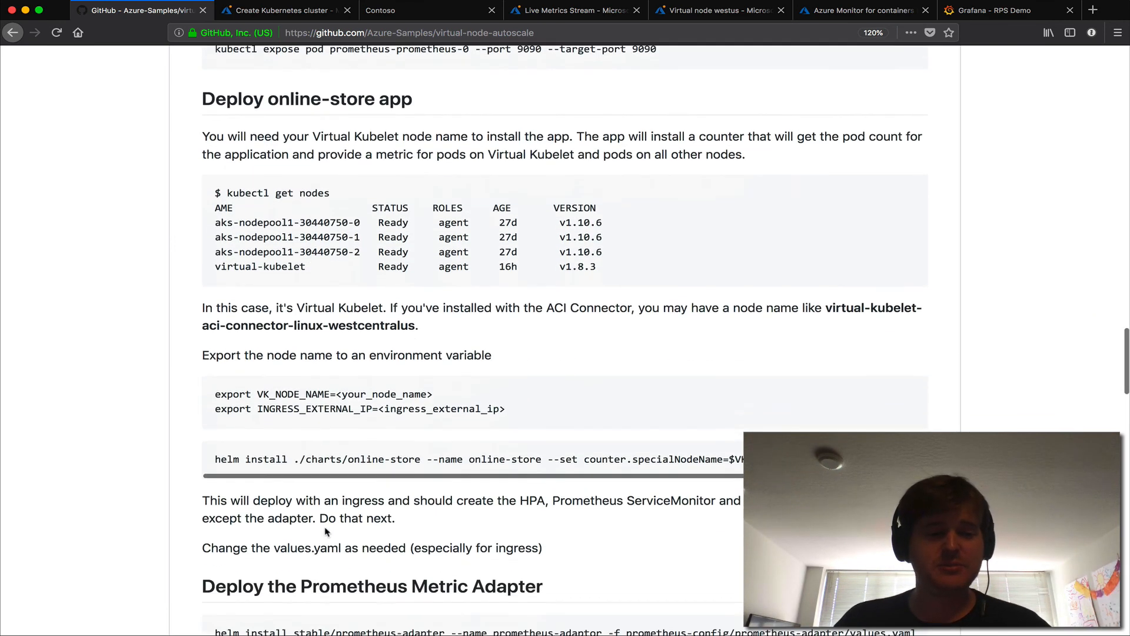
{"action": "scroll", "scroll_direction": "down", "scroll_amount": 3}
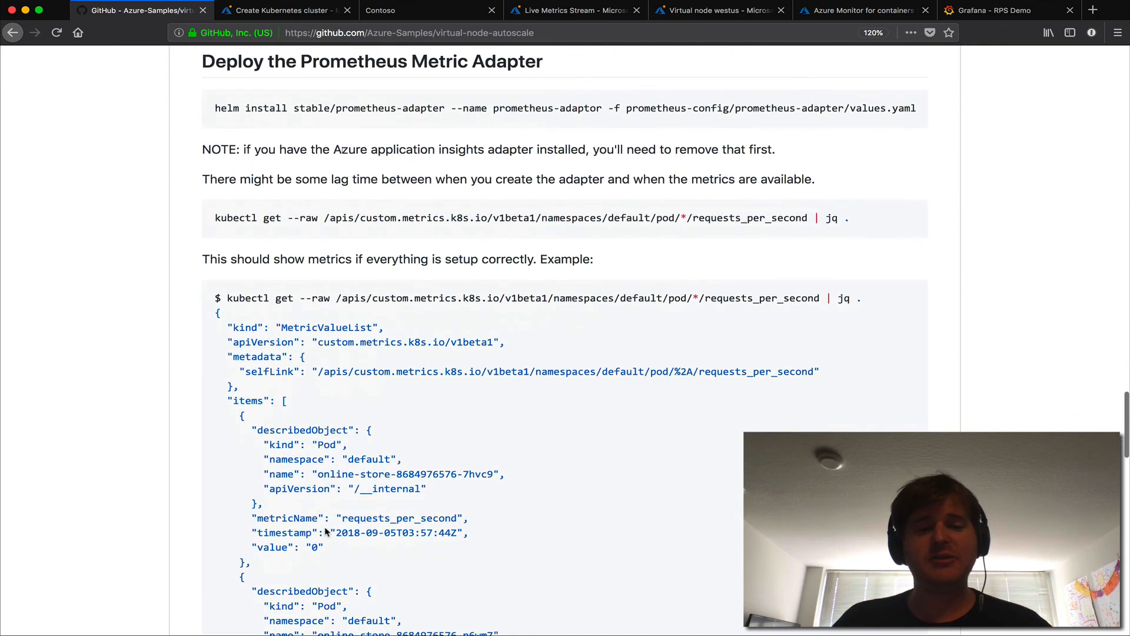